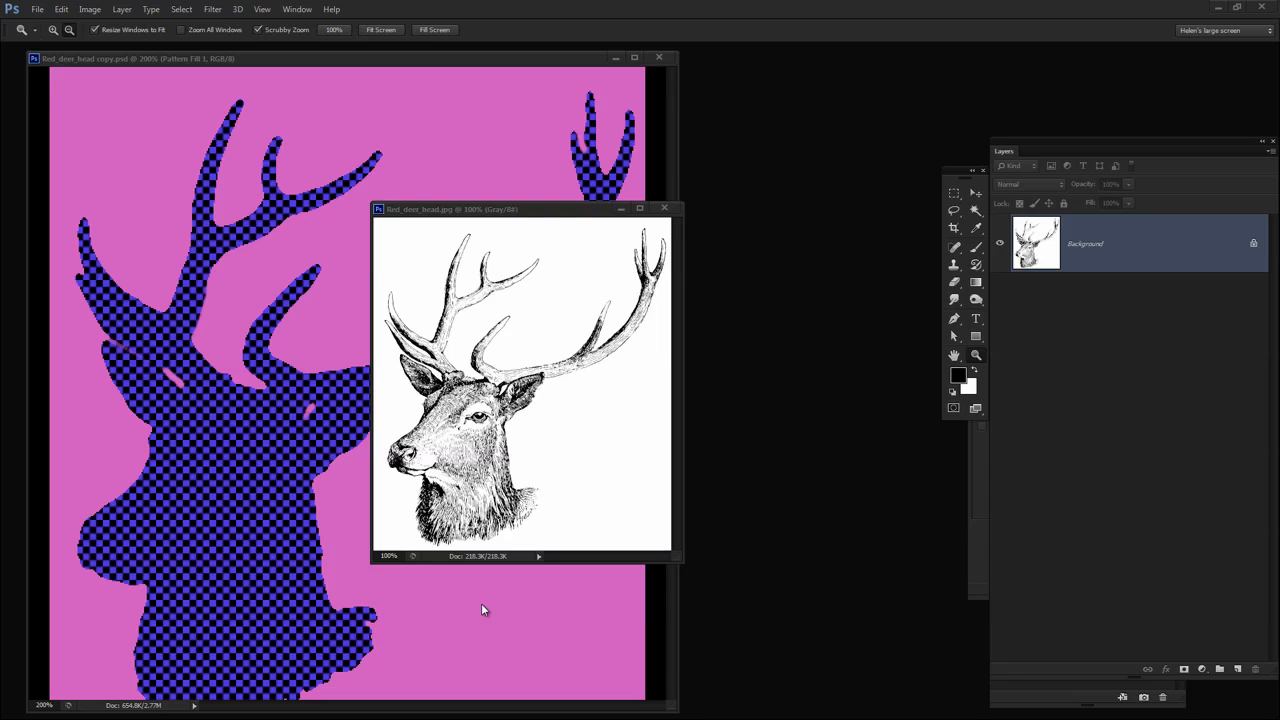
mouse_move(508, 366)
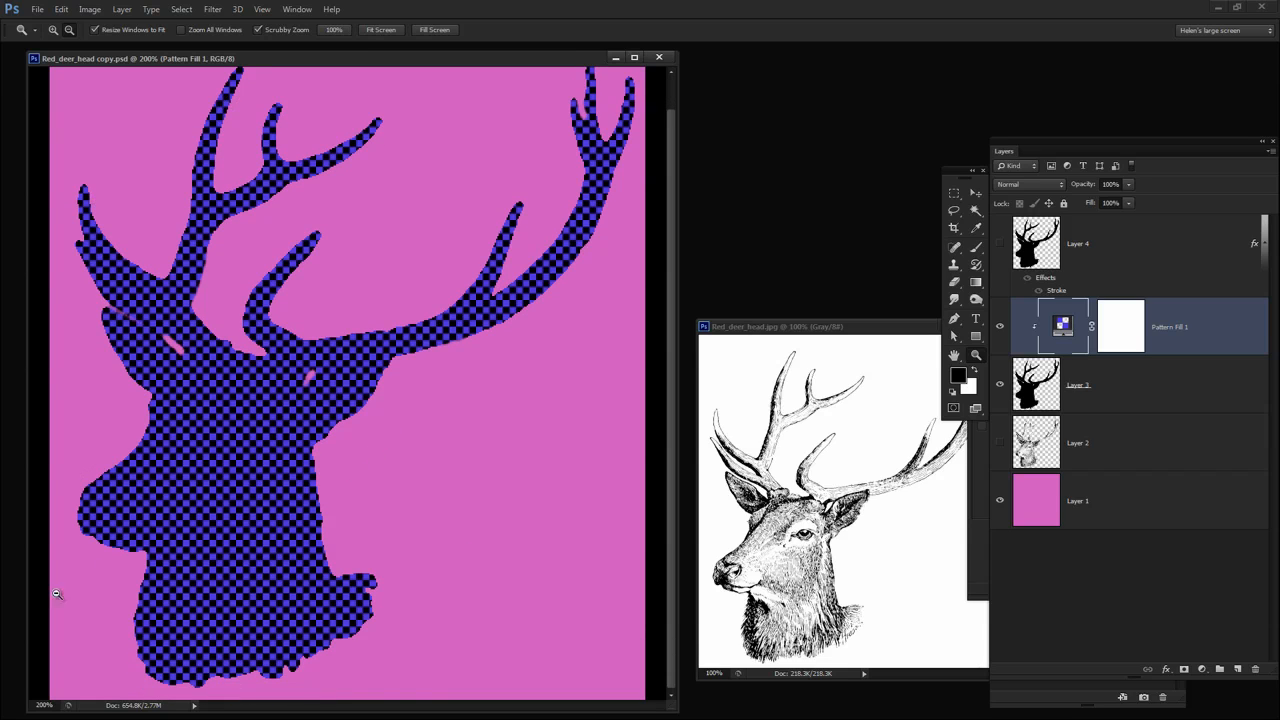
mouse_move(256, 368)
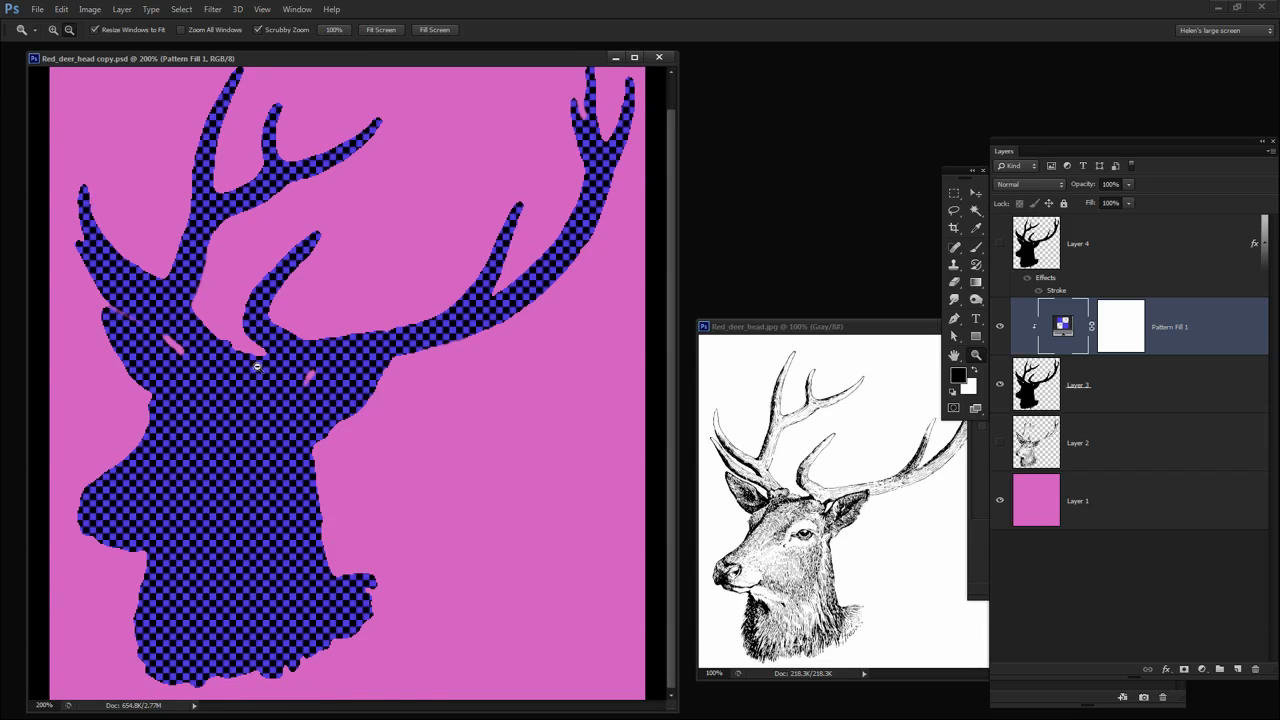
mouse_move(188, 386)
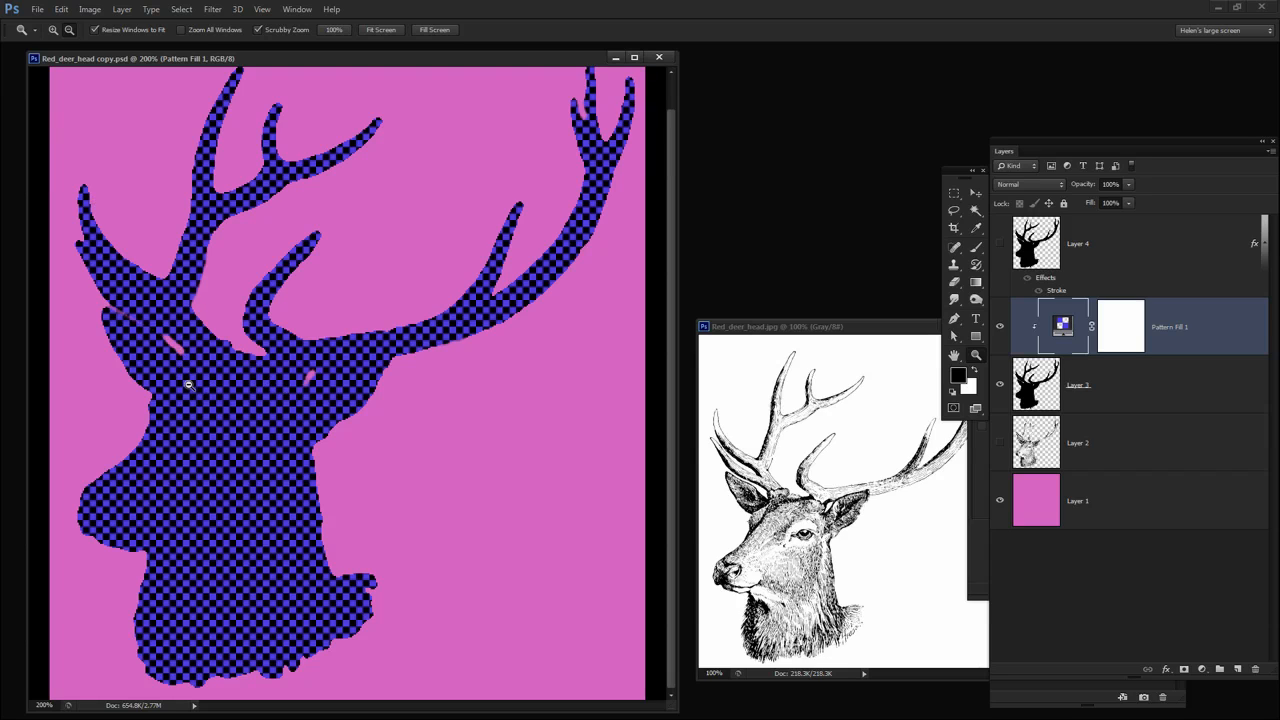
mouse_move(856, 238)
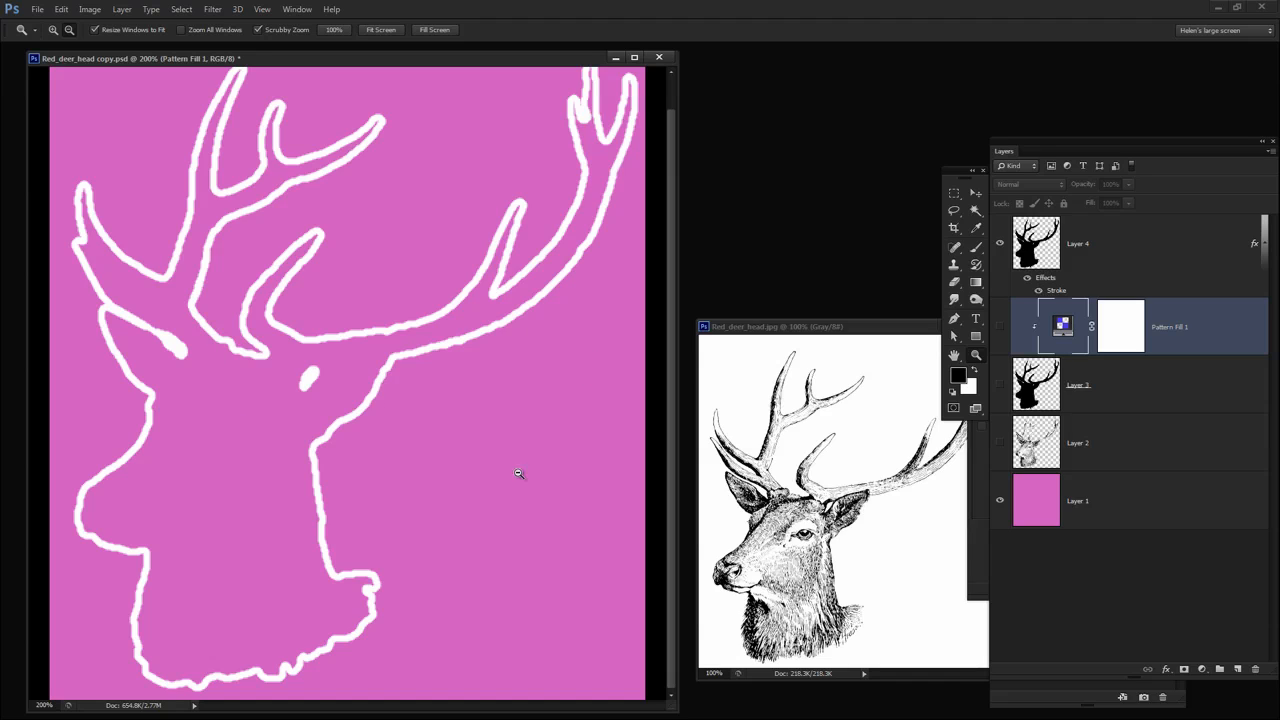
mouse_move(790, 316)
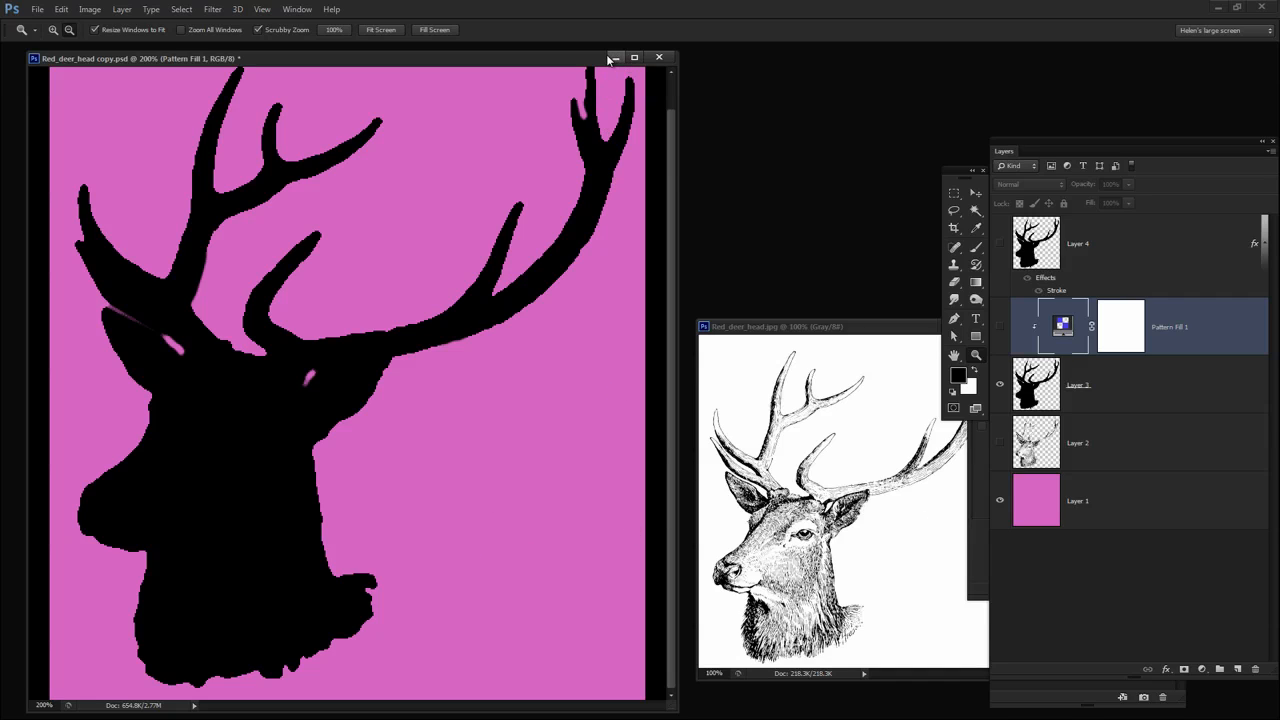
mouse_move(616, 60)
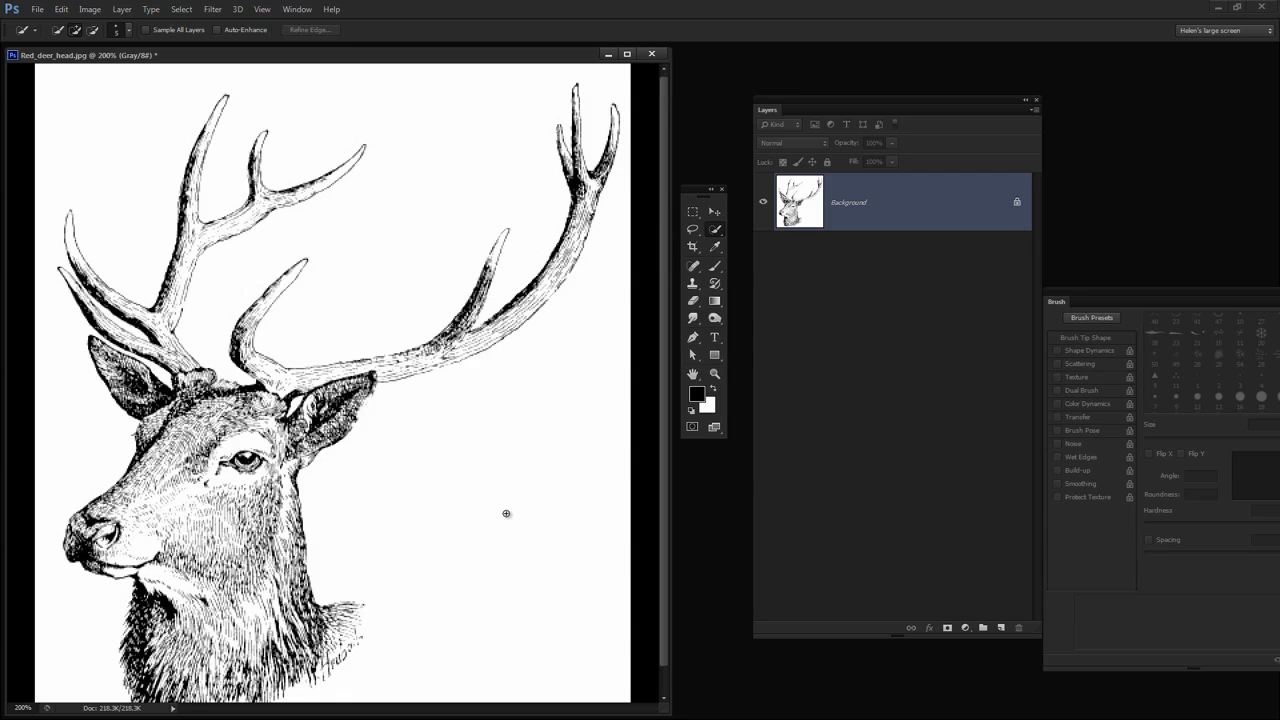
mouse_move(472, 470)
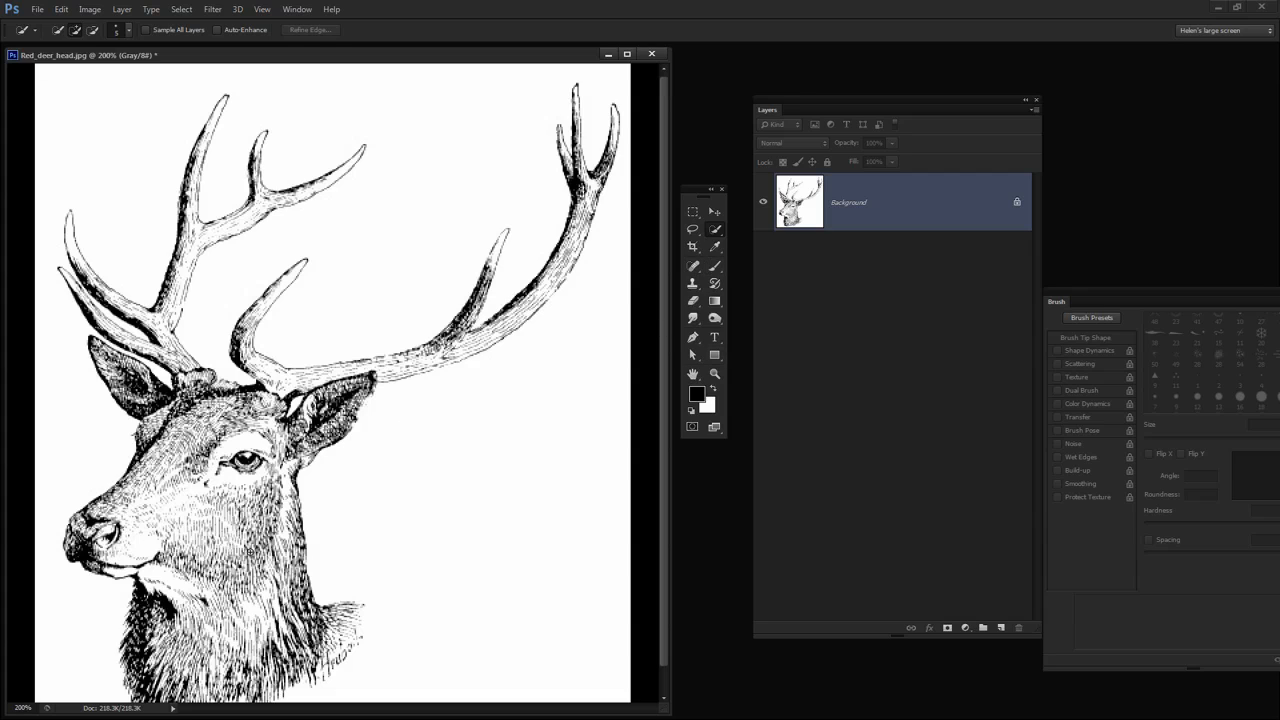
mouse_move(590, 234)
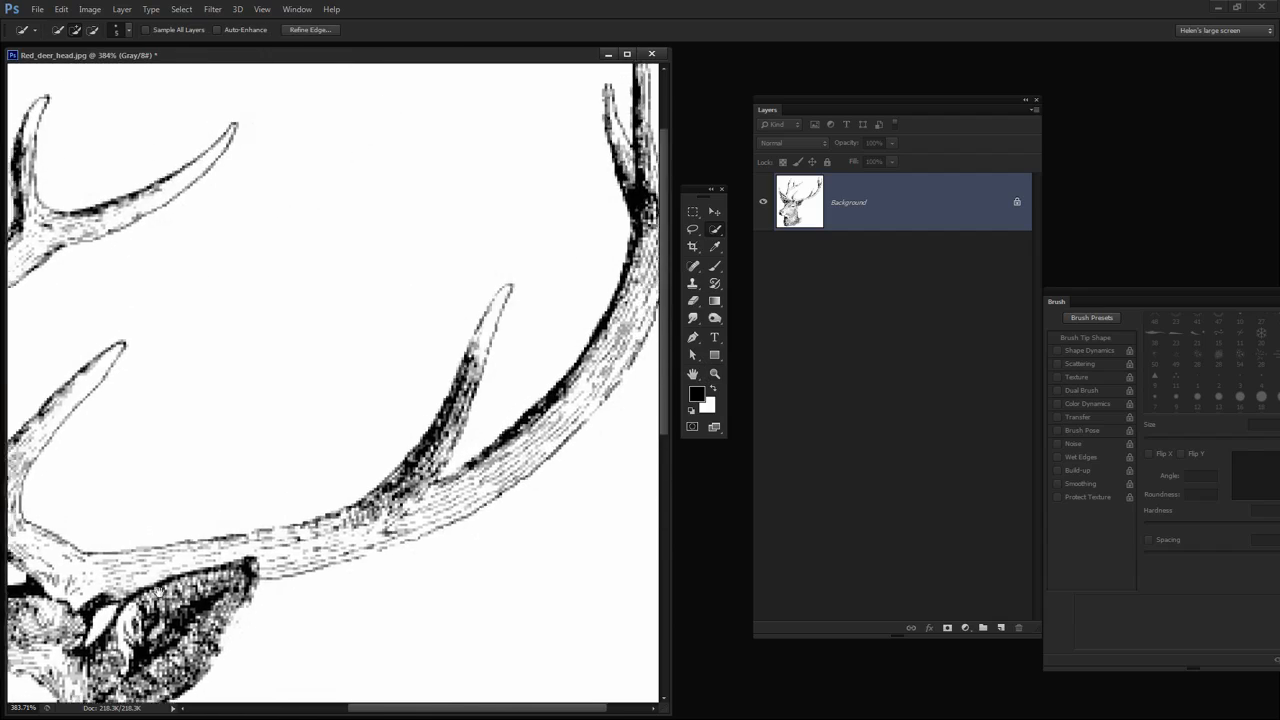
Zoom in on the deer engraving while selecting the head and antlers.
scroll(down, 3)
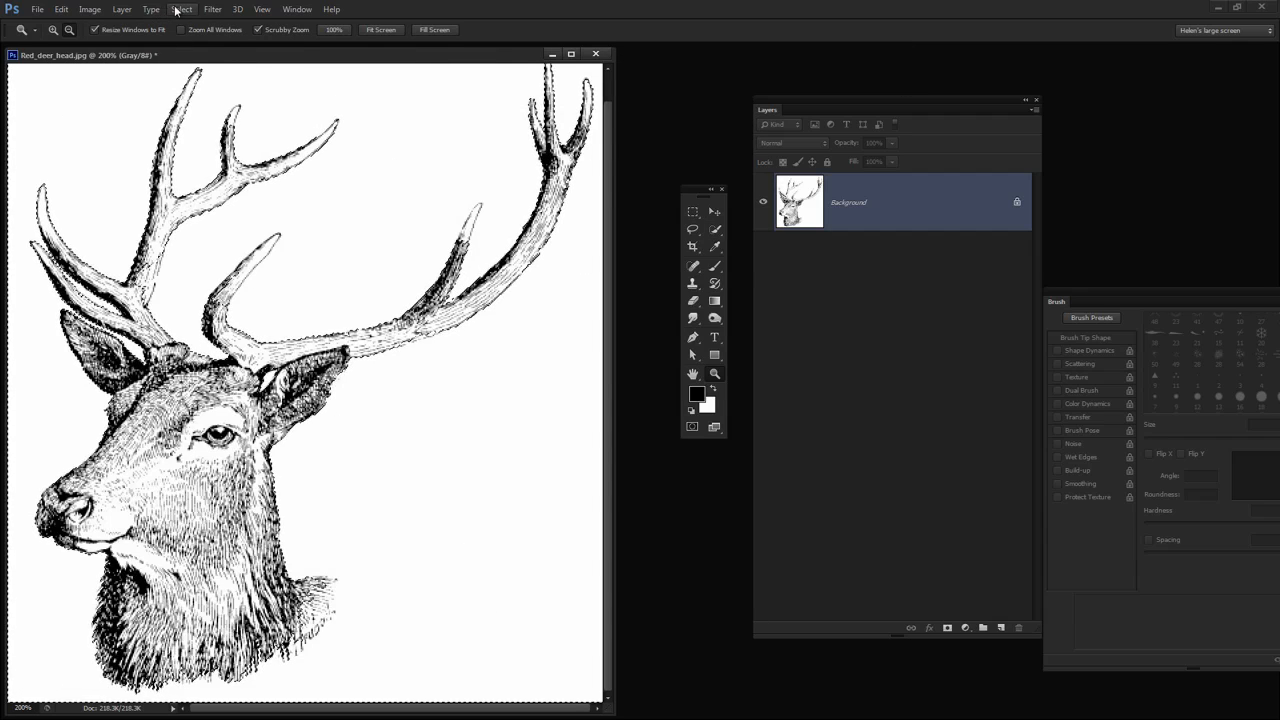
Bring up Refine Edge from the Select menu, close it, then reopen it for the deer selection.
click(180, 8)
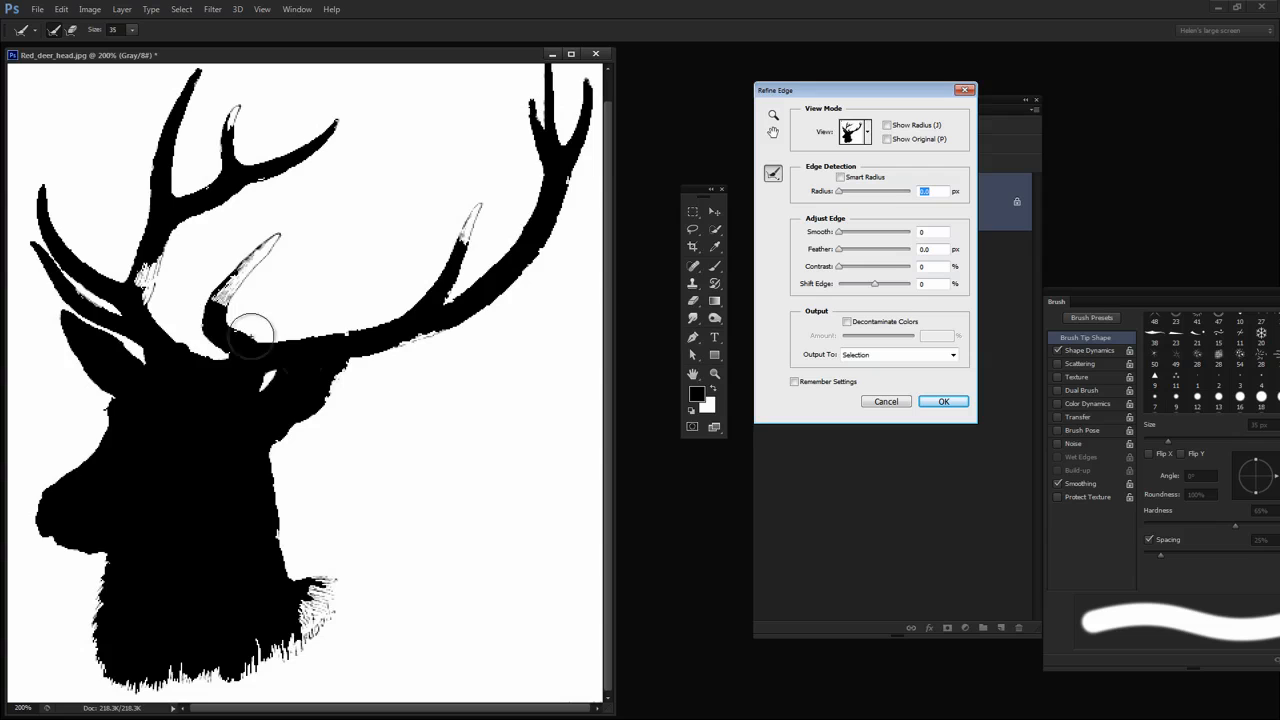
mouse_move(224, 390)
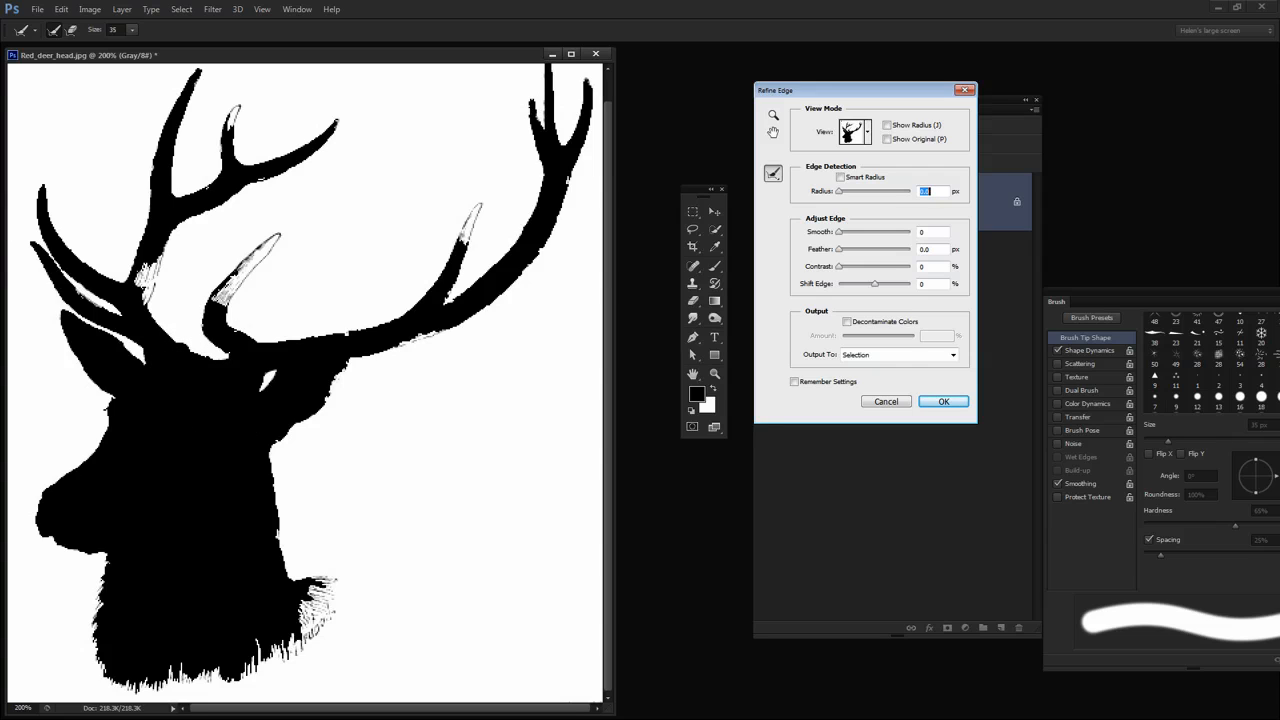
click(940, 400)
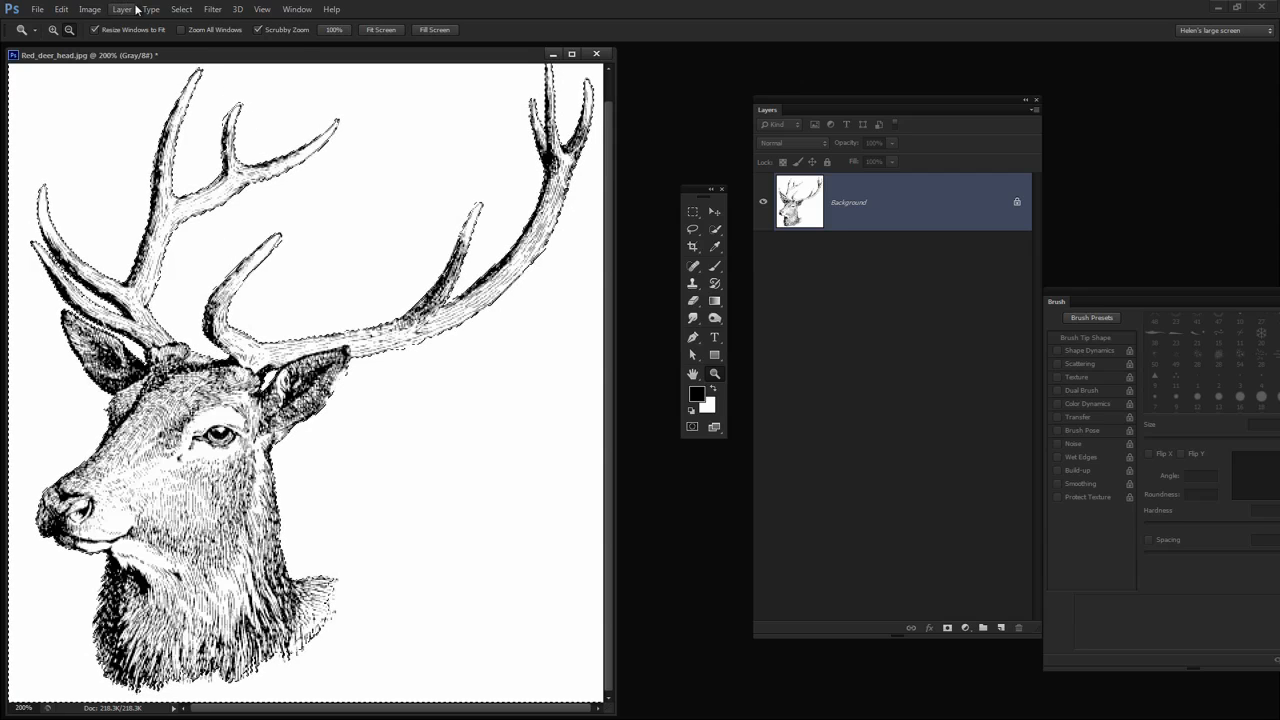
click(180, 8)
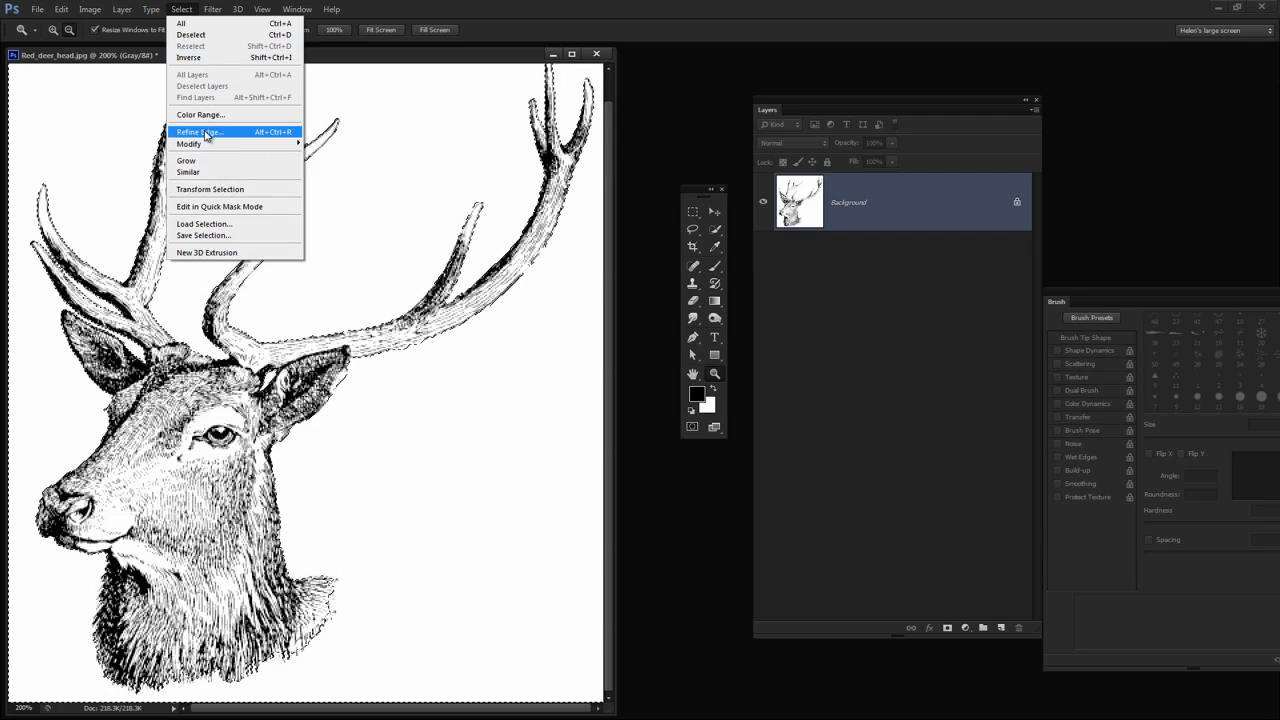
click(200, 132)
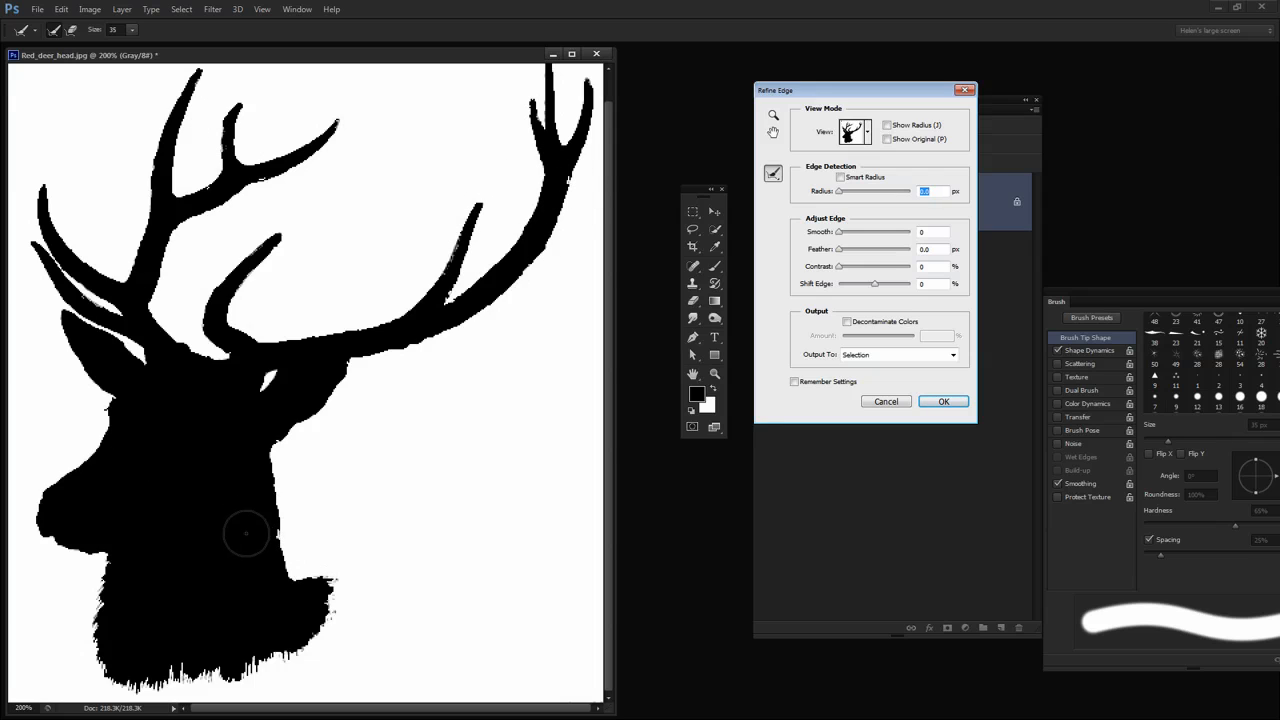
mouse_move(384, 466)
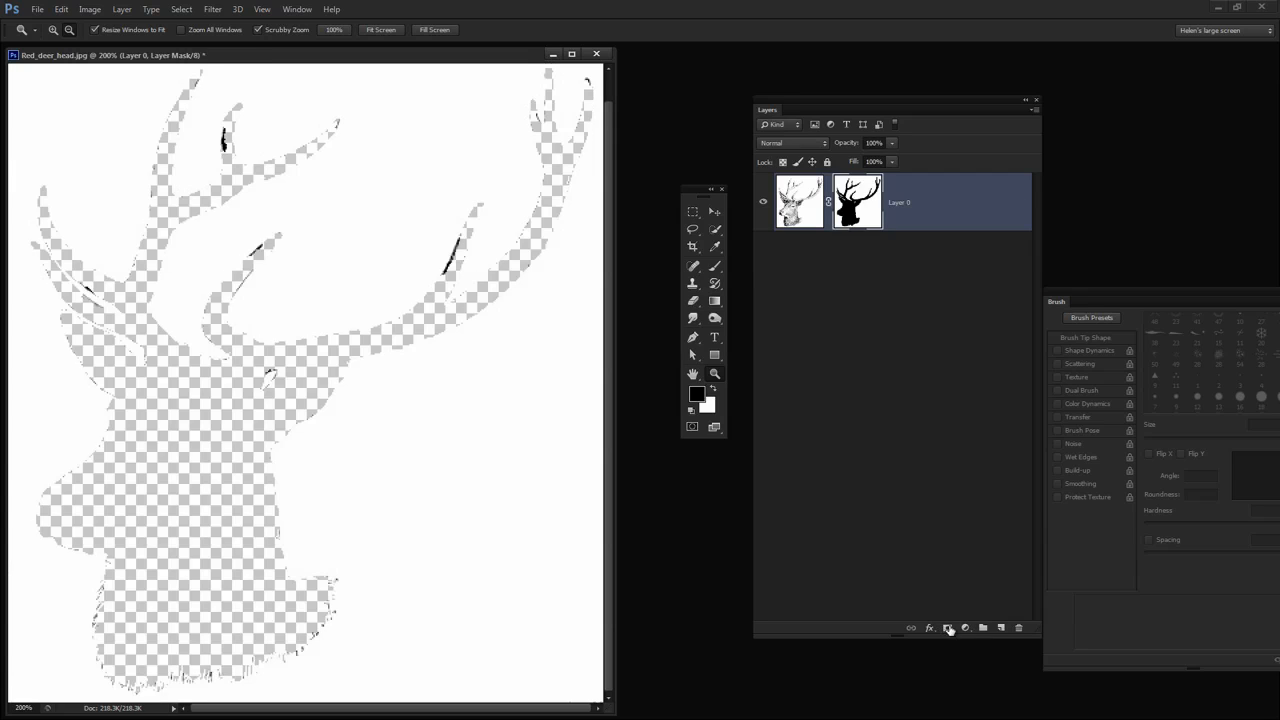
mouse_move(946, 626)
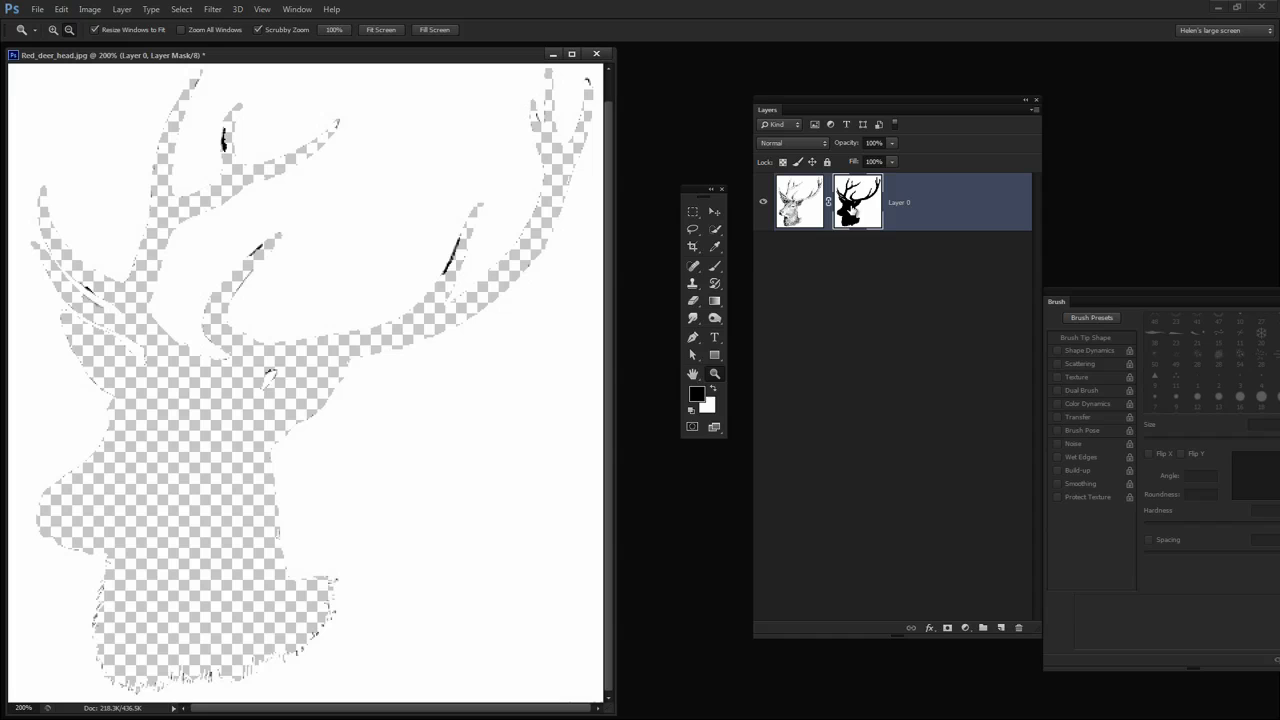
mouse_move(856, 200)
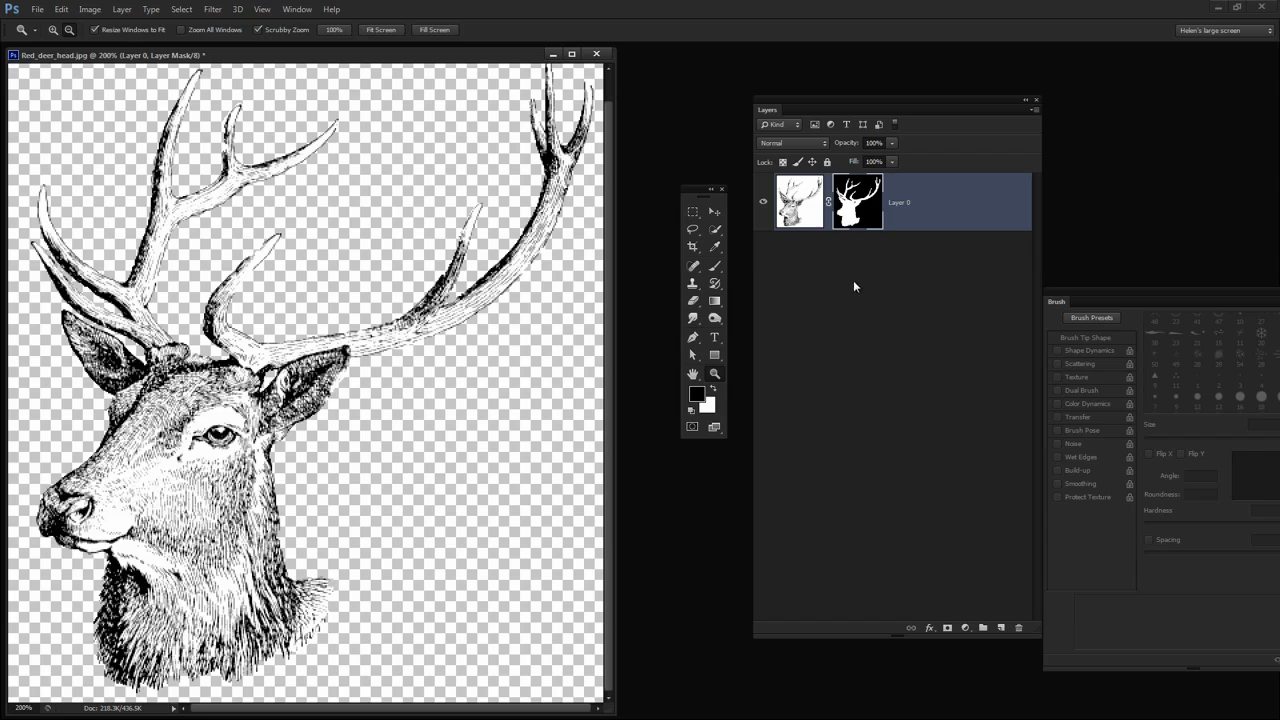
mouse_move(1024, 648)
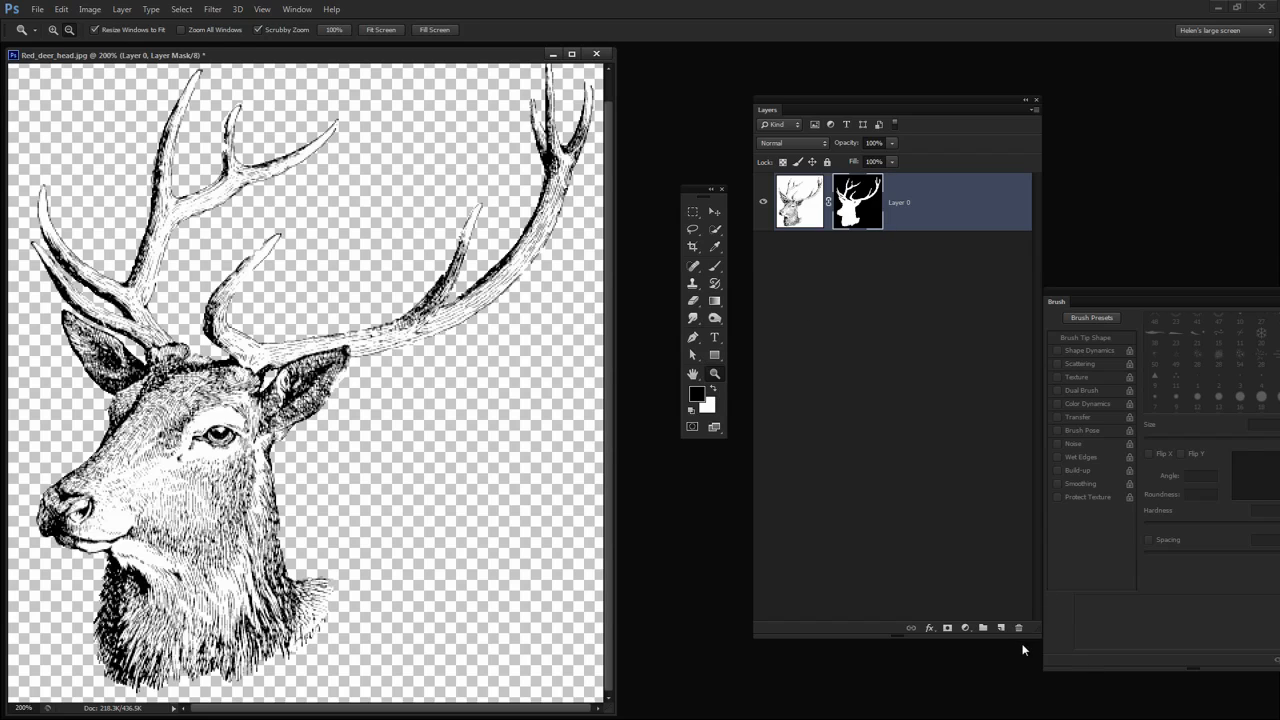
Add a new layer and convert the image to RGB mode without merging layers.
click(964, 628)
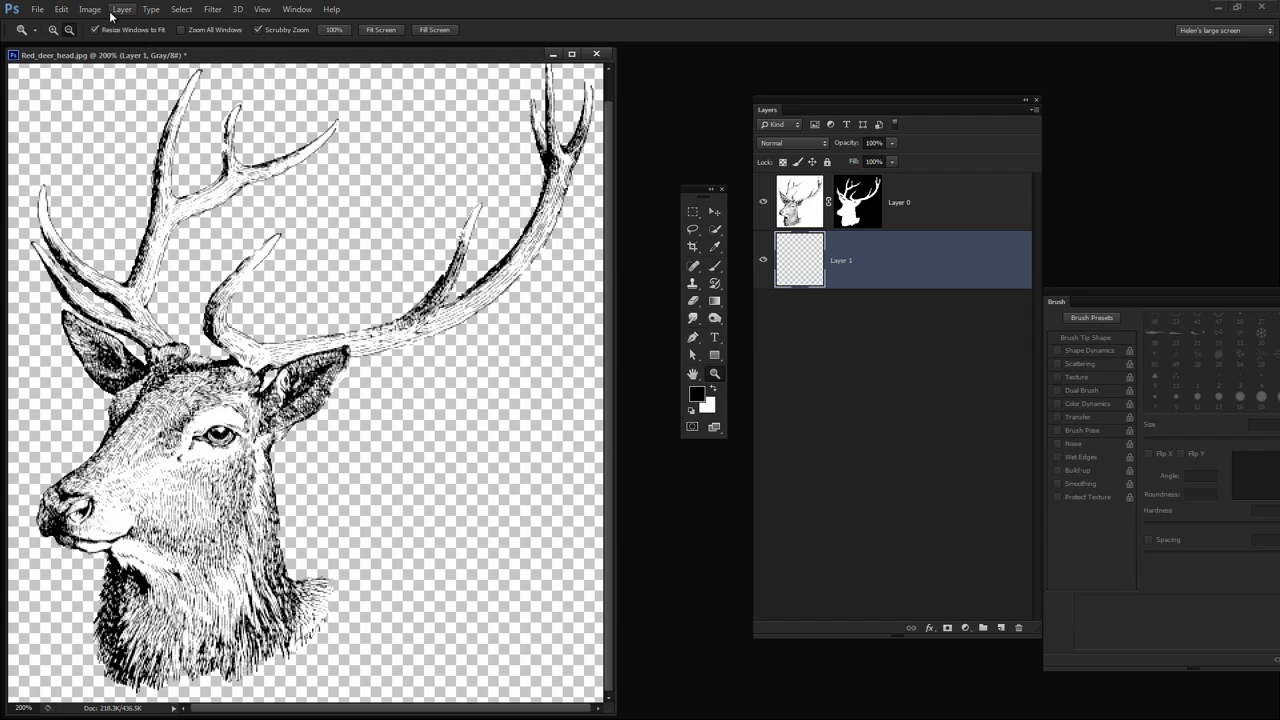
click(88, 8)
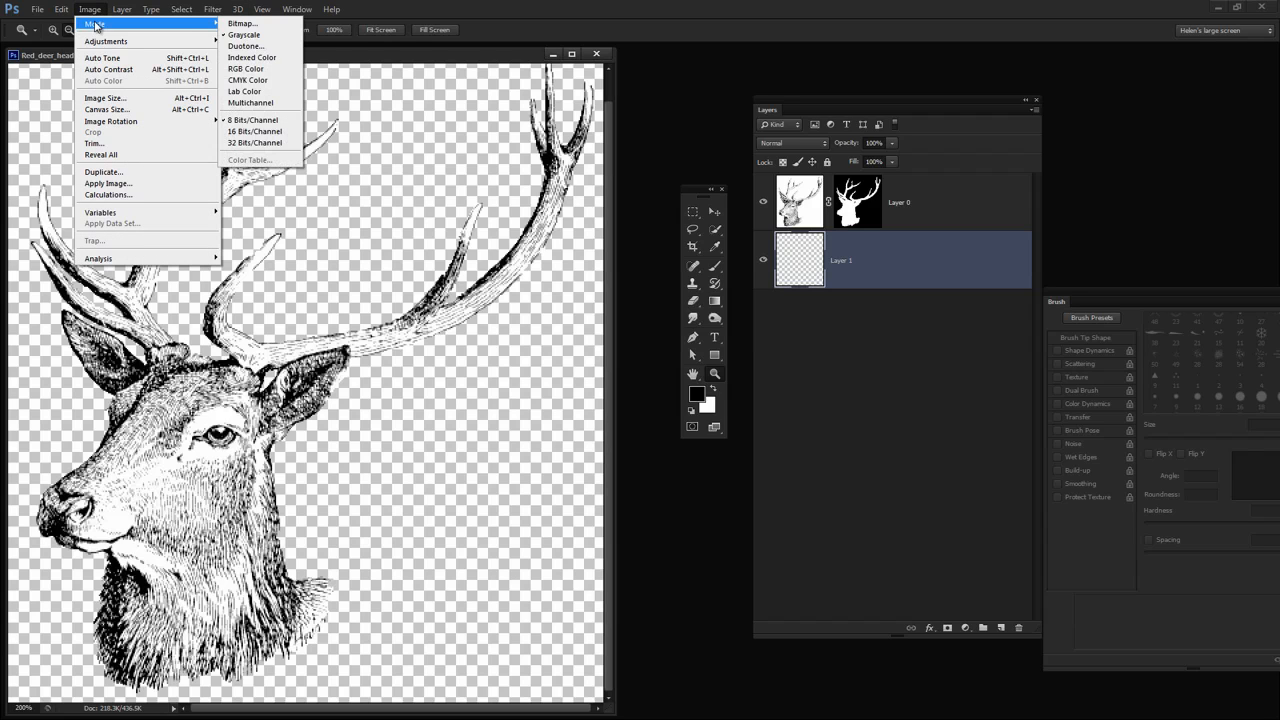
click(244, 34)
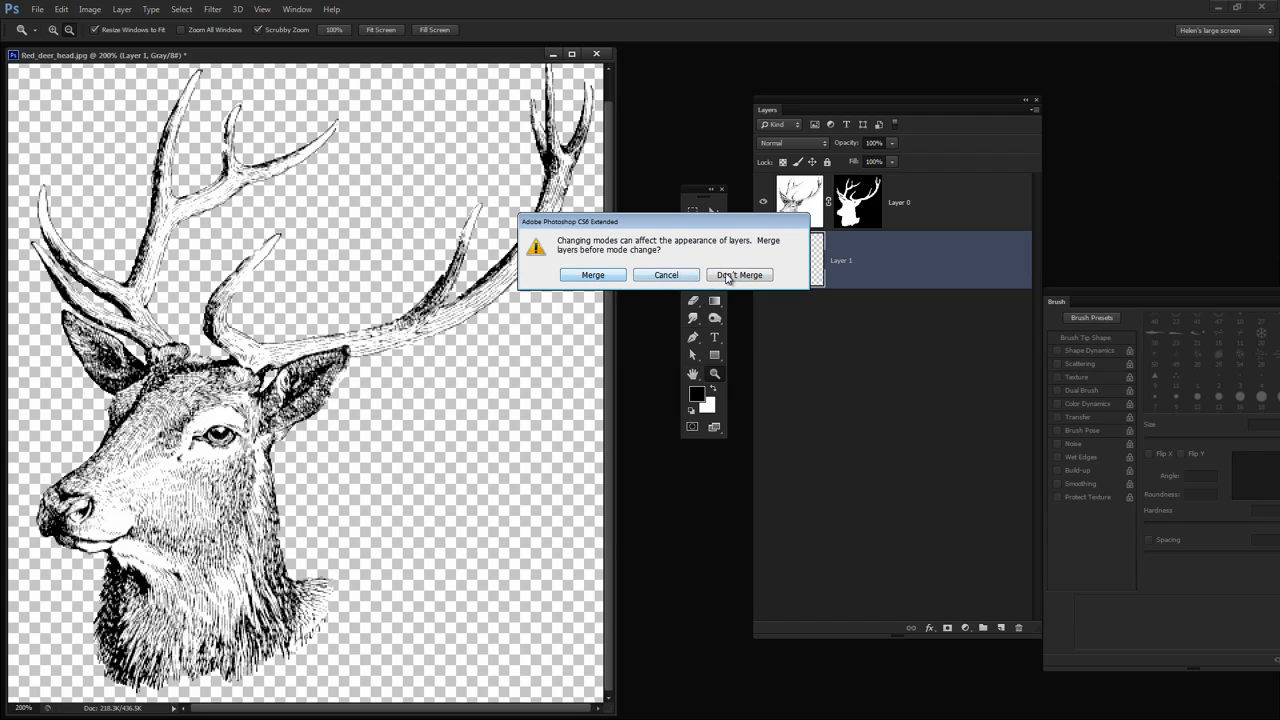
click(740, 276)
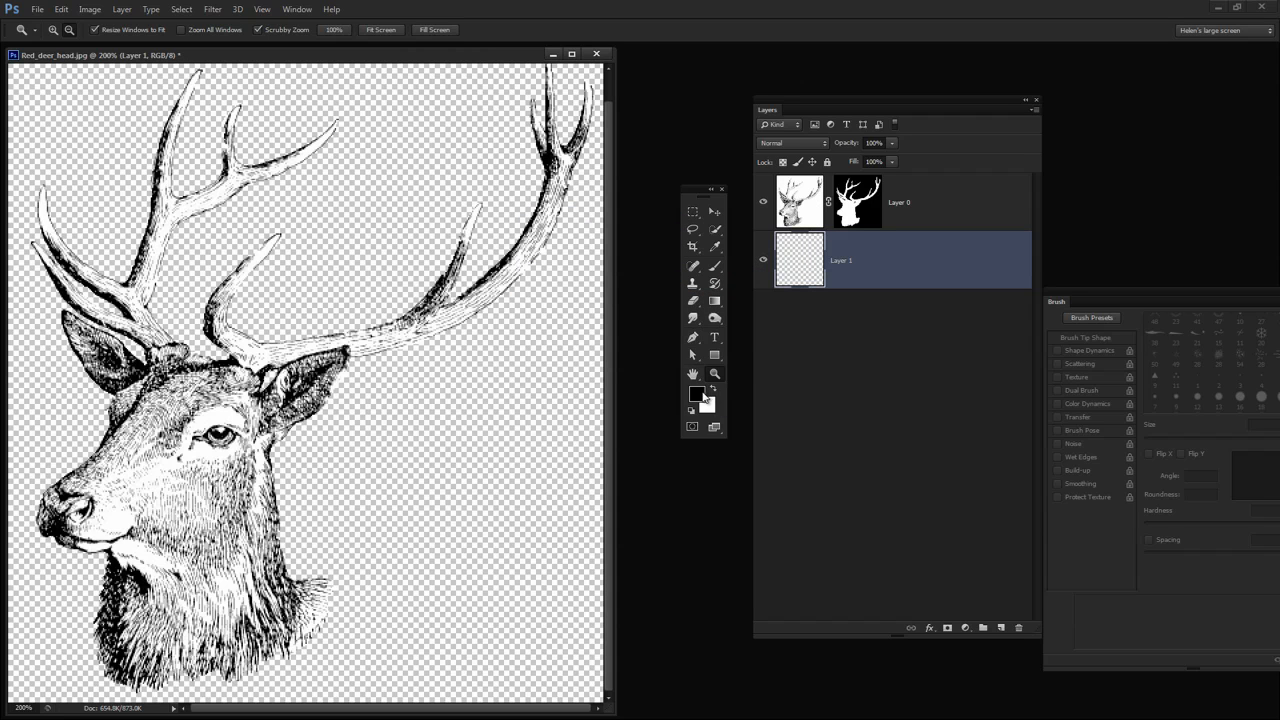
Choose a teal foreground colour for the background layer and select the deer layer's mask.
click(692, 392)
text(76afa2)
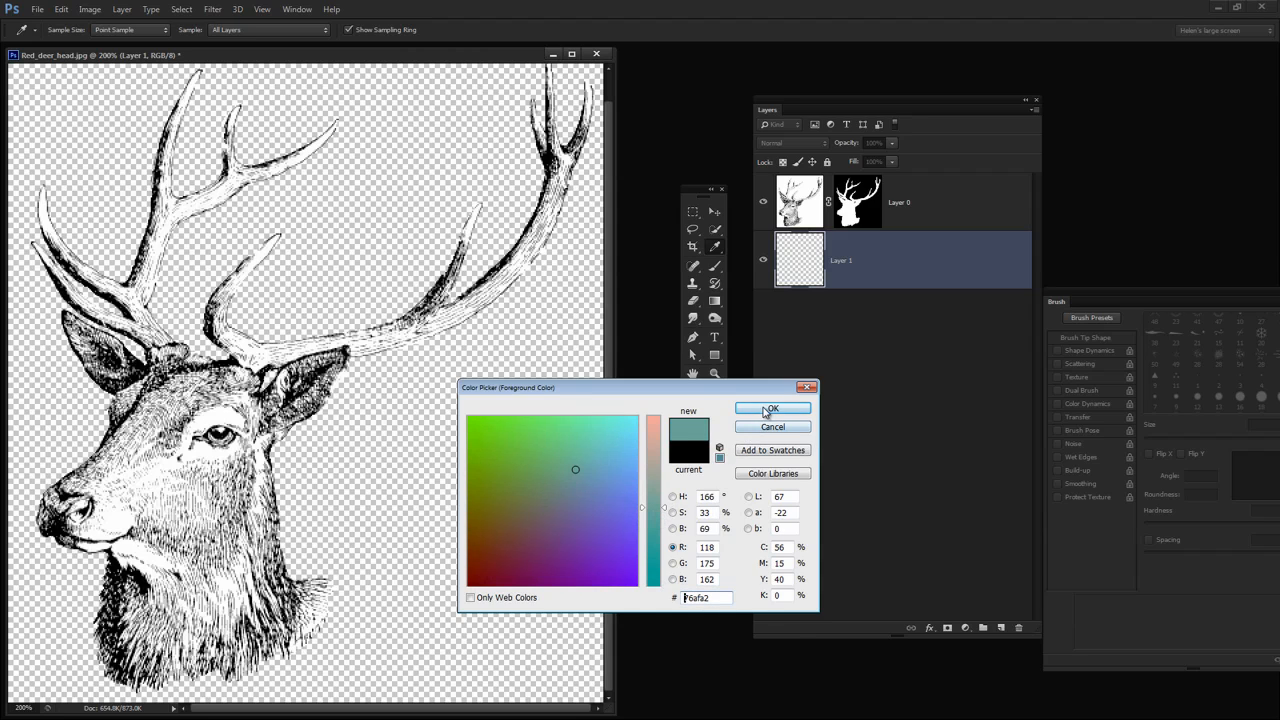
click(772, 408)
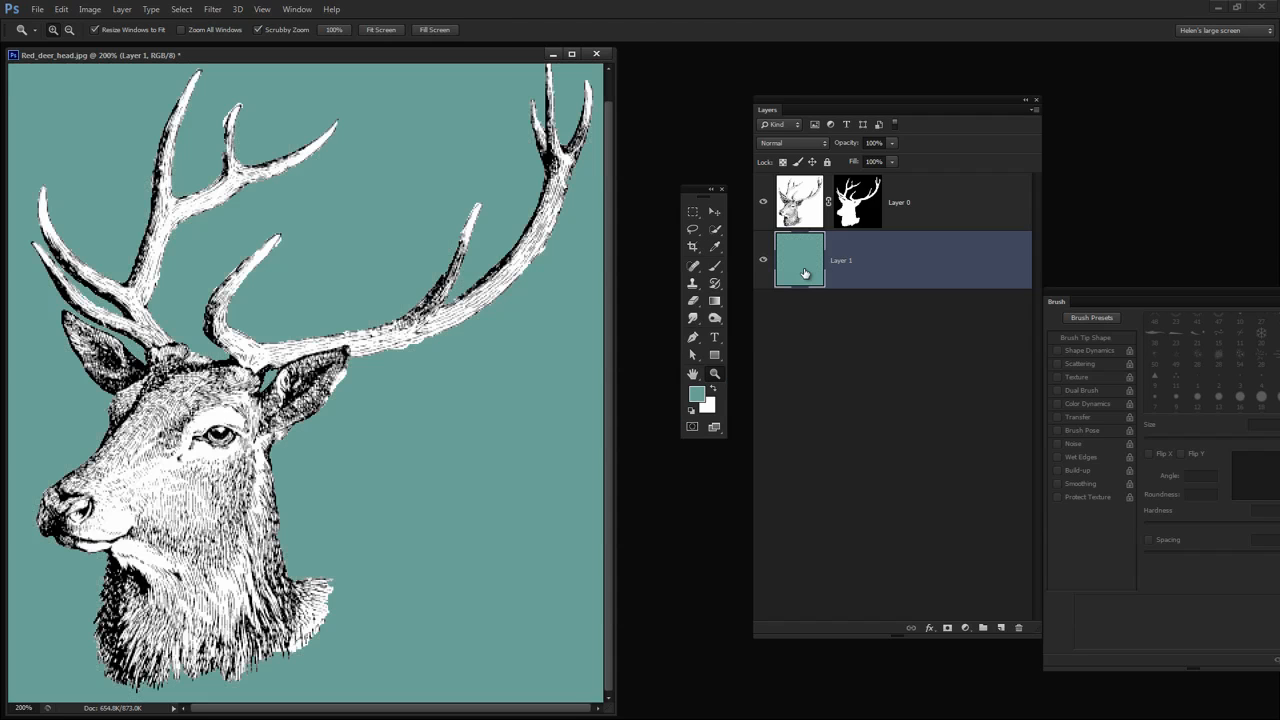
mouse_move(384, 404)
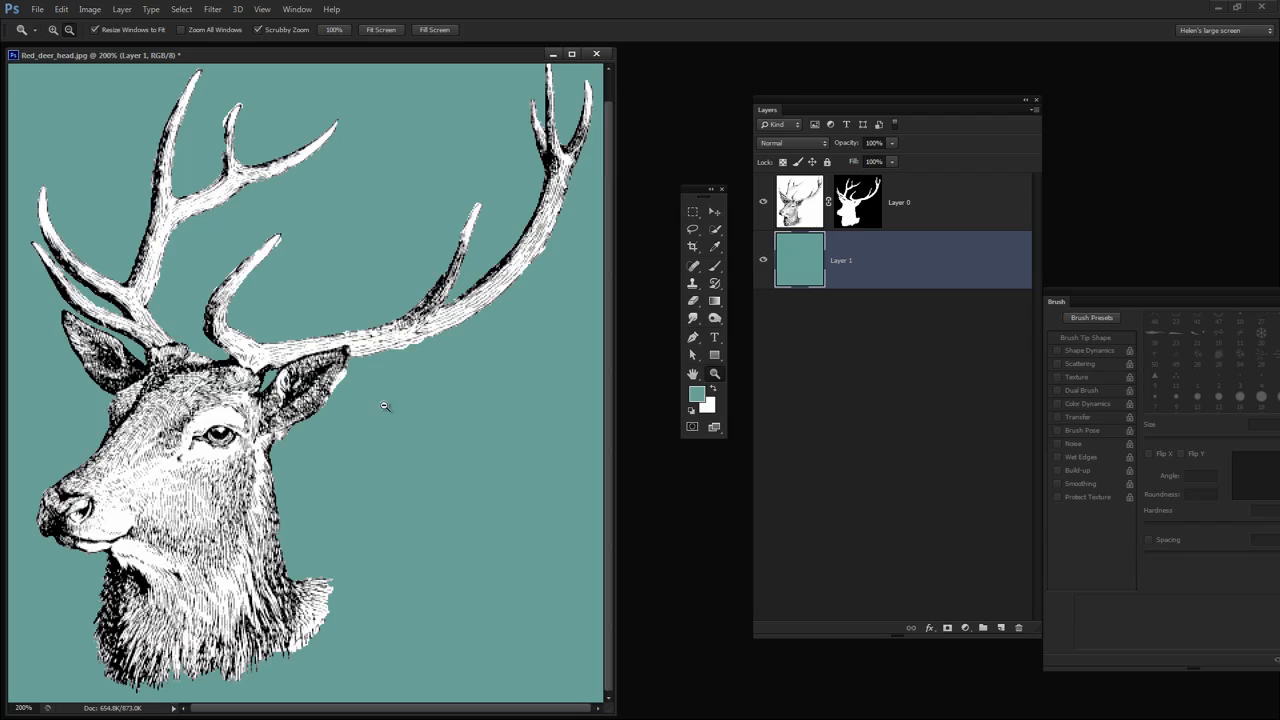
click(856, 200)
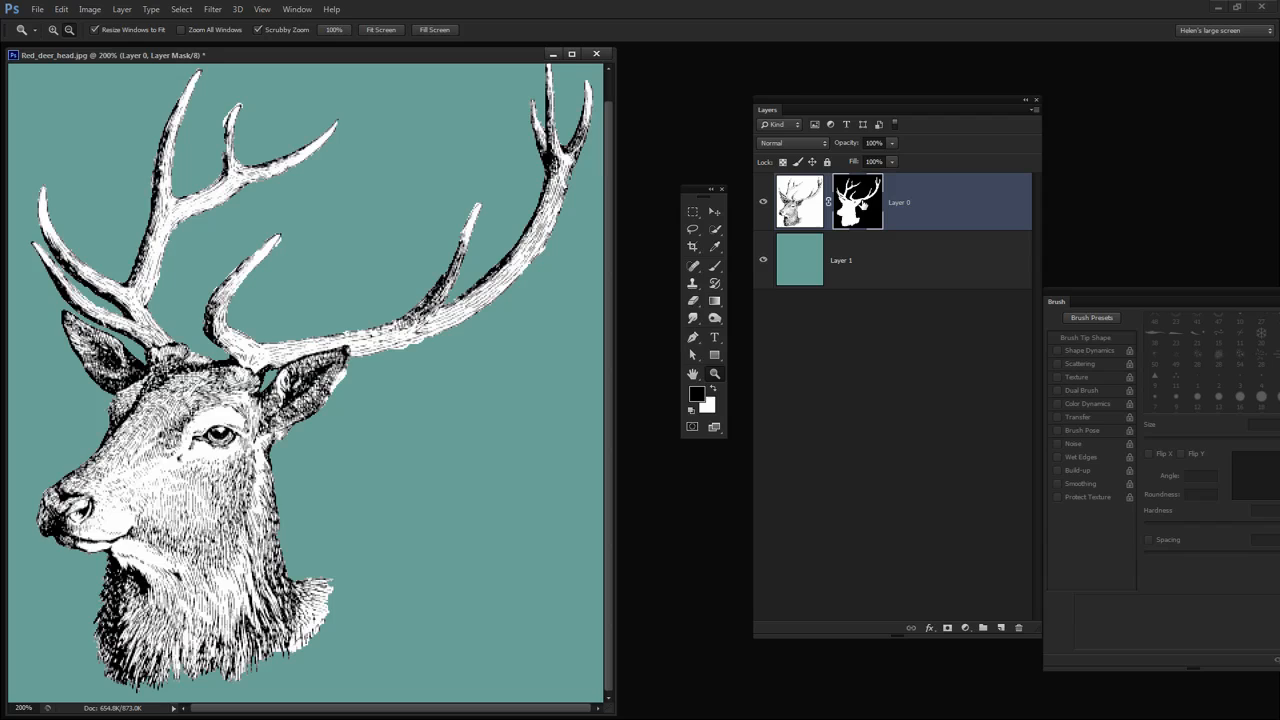
mouse_move(118, 584)
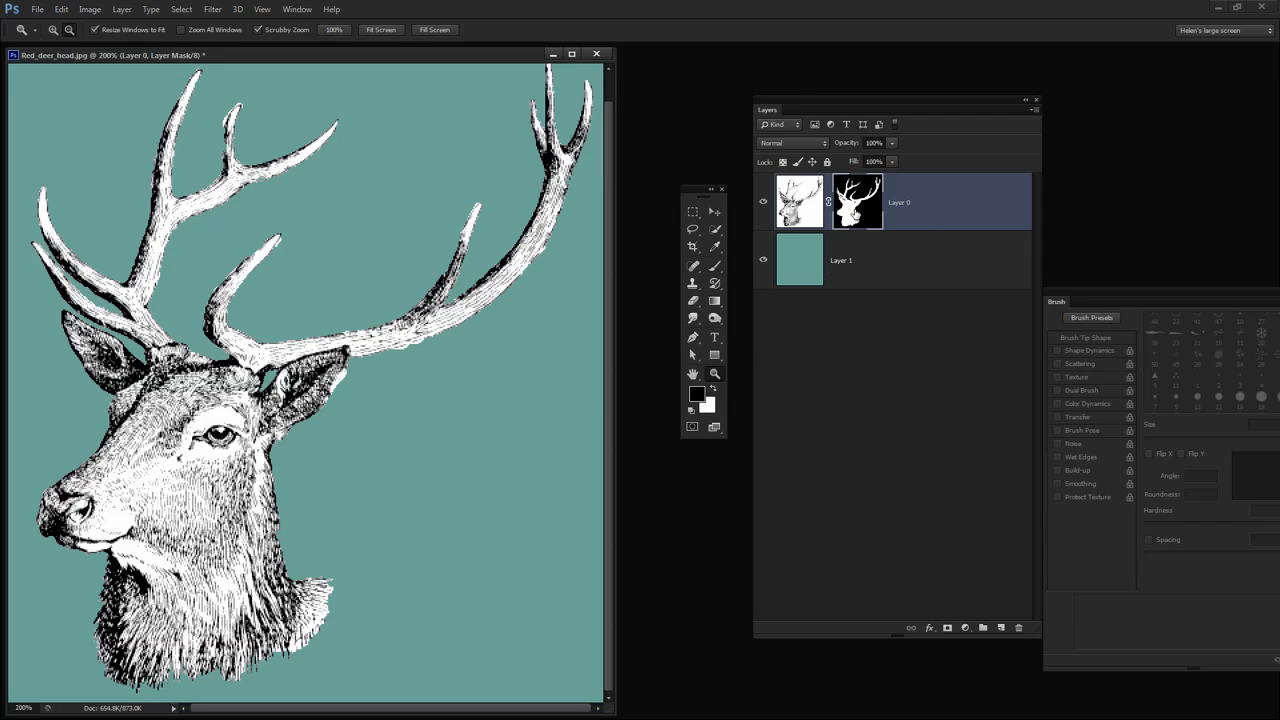
mouse_move(856, 212)
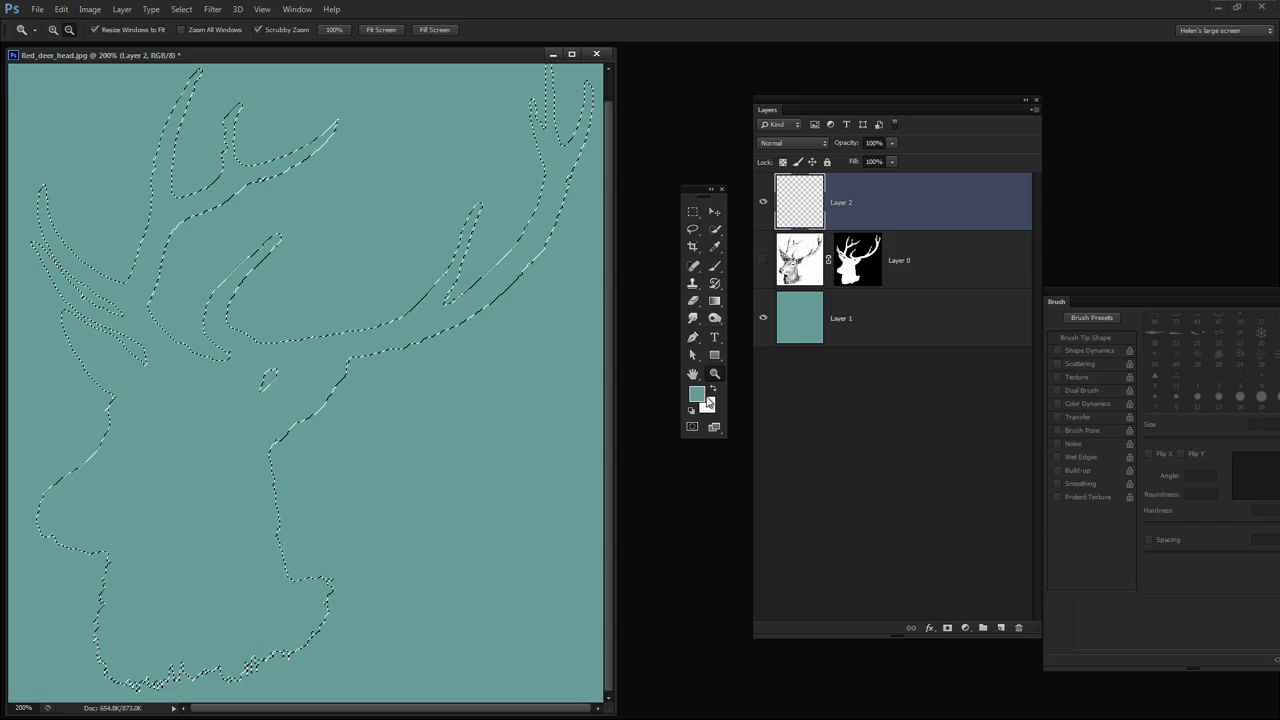
Reset the colours to black and white before filling the deer silhouette.
click(696, 392)
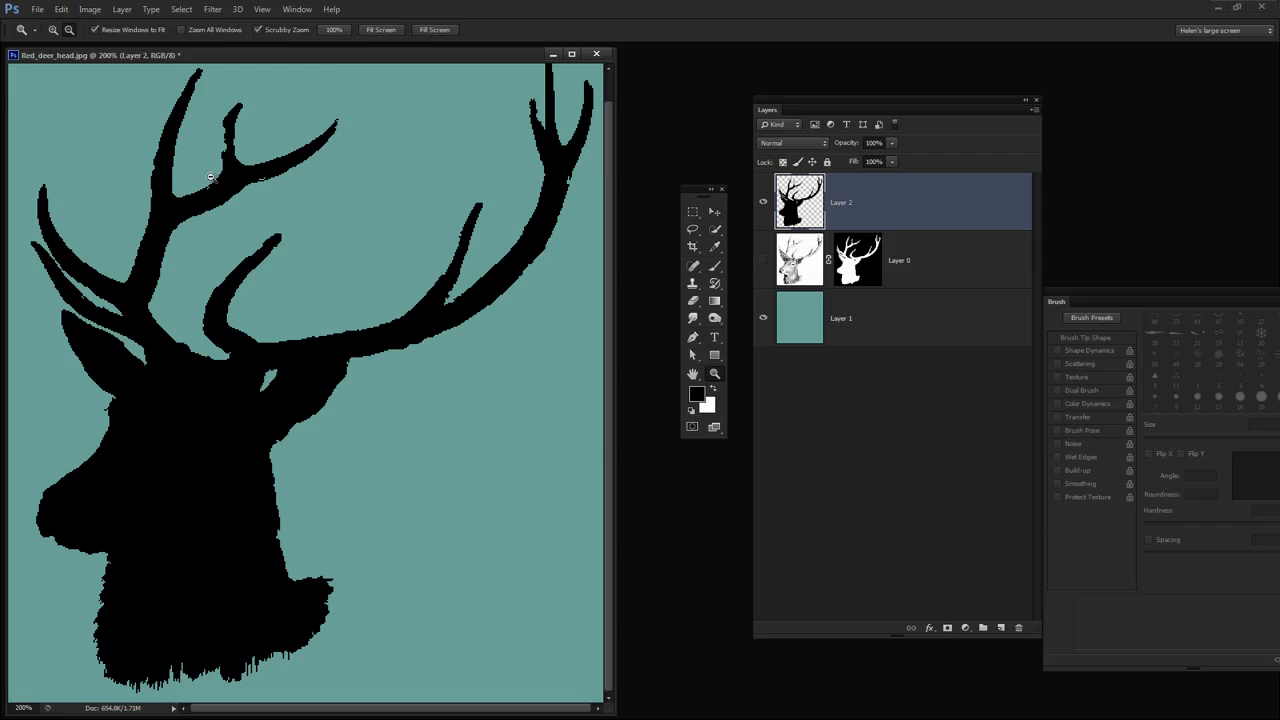
mouse_move(348, 524)
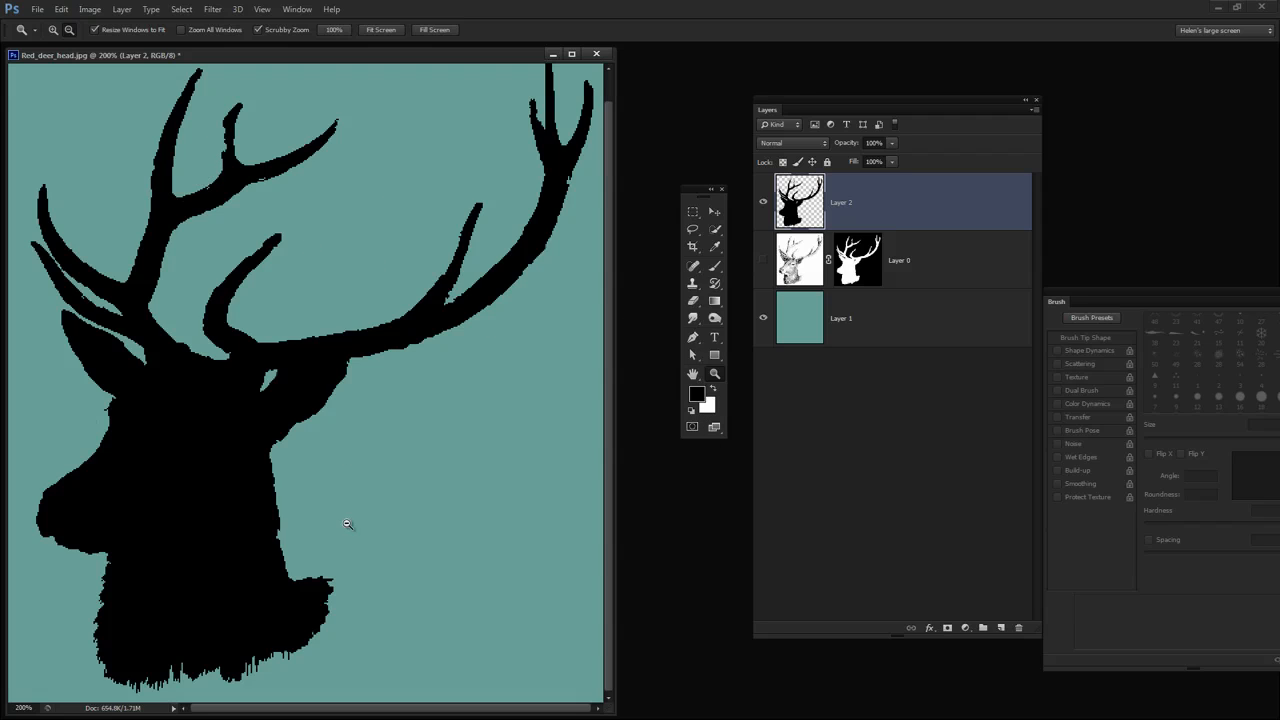
mouse_move(268, 494)
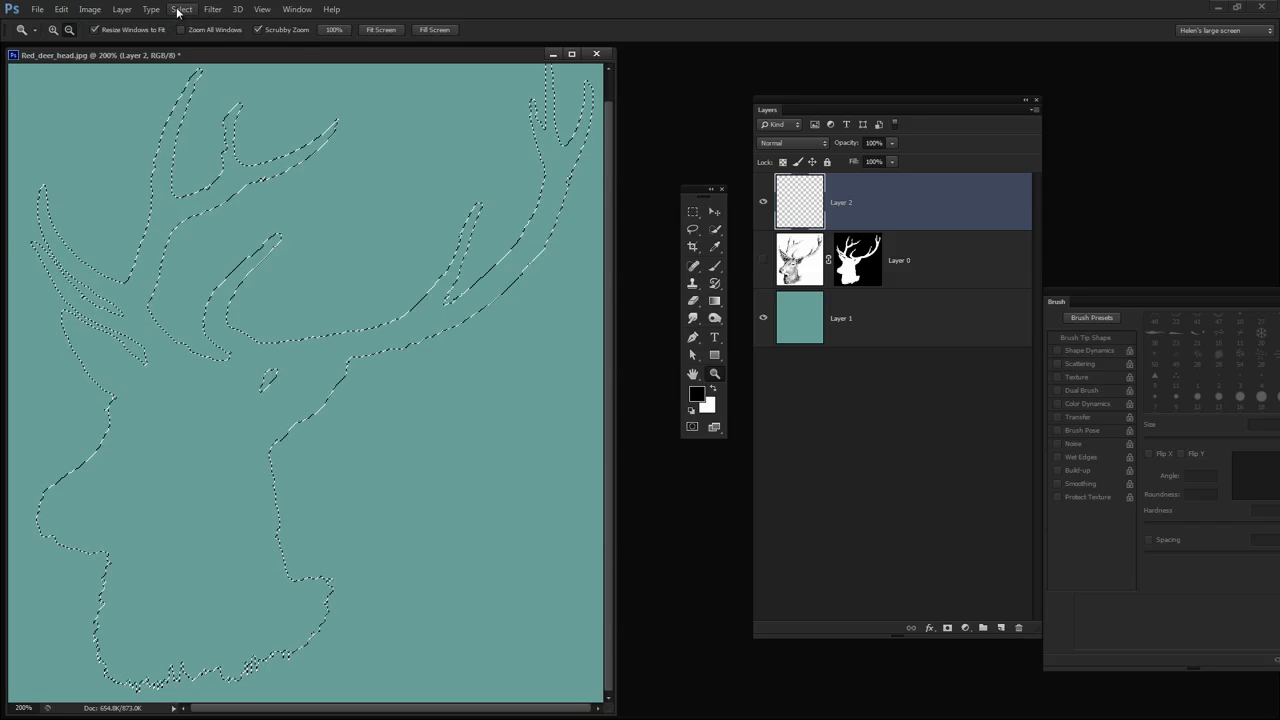
Smooth the deer selection via Select > Modify > Smooth with the default radius.
click(182, 8)
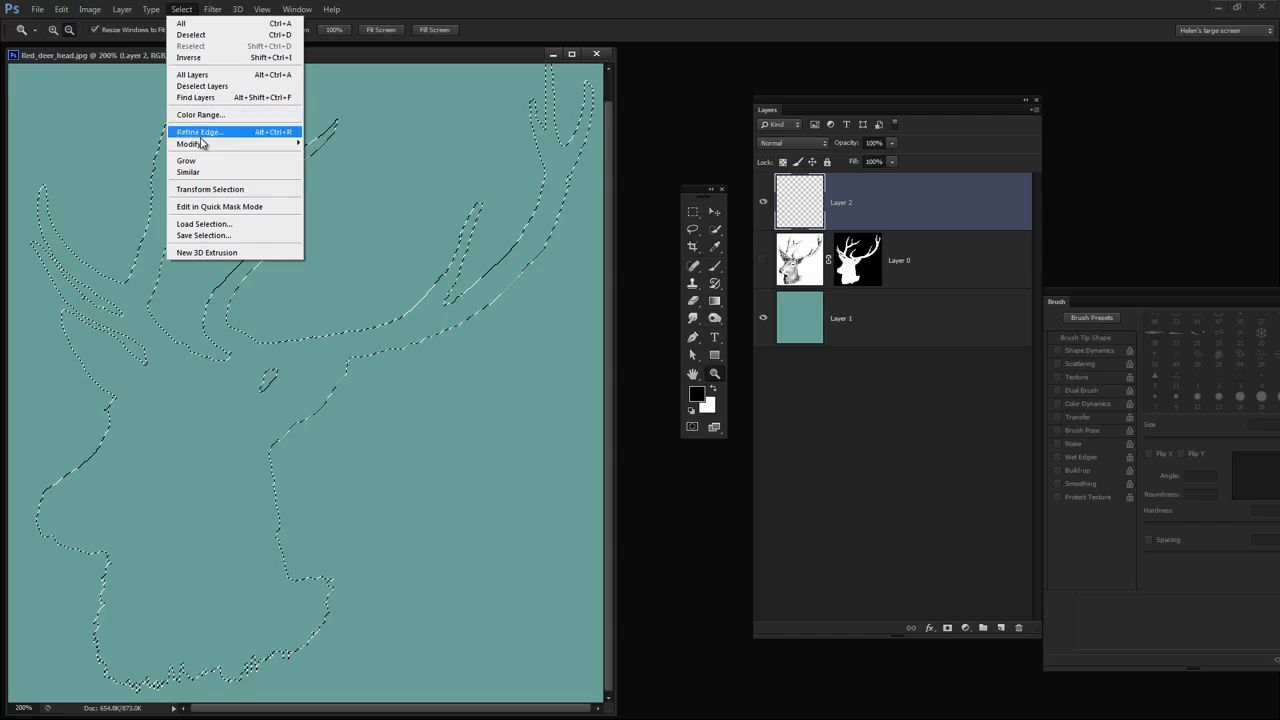
click(188, 144)
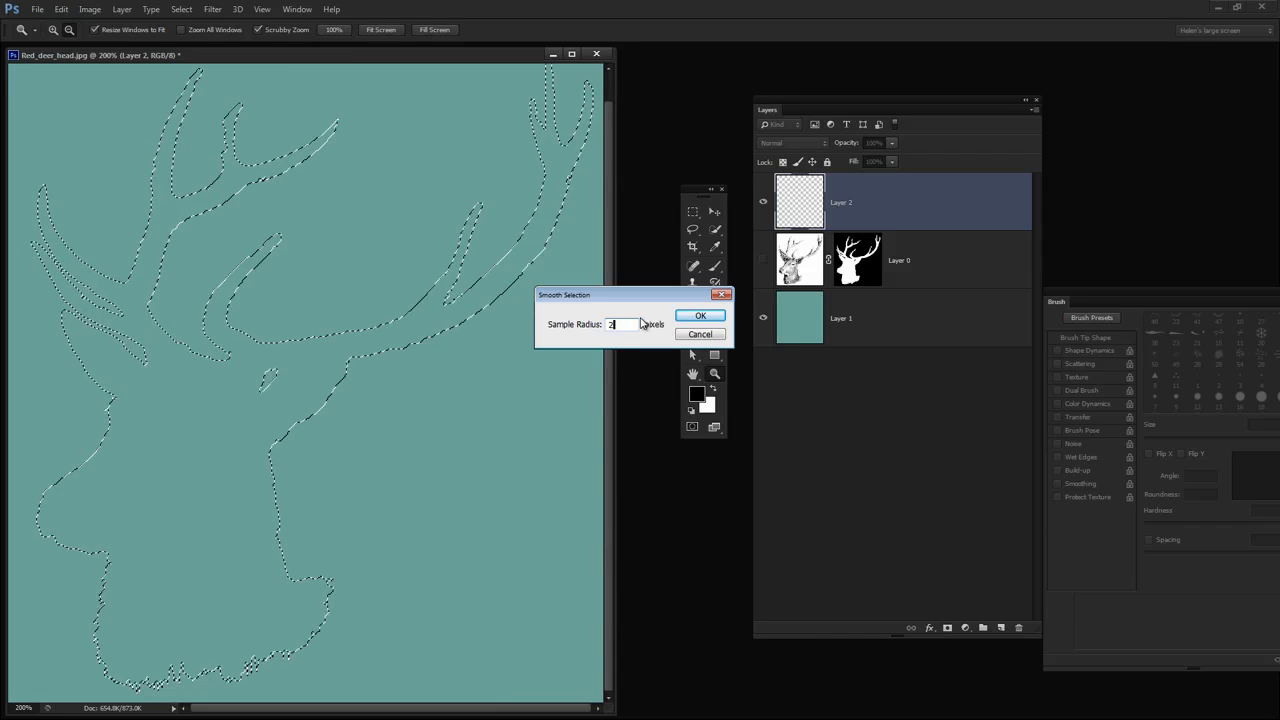
click(700, 316)
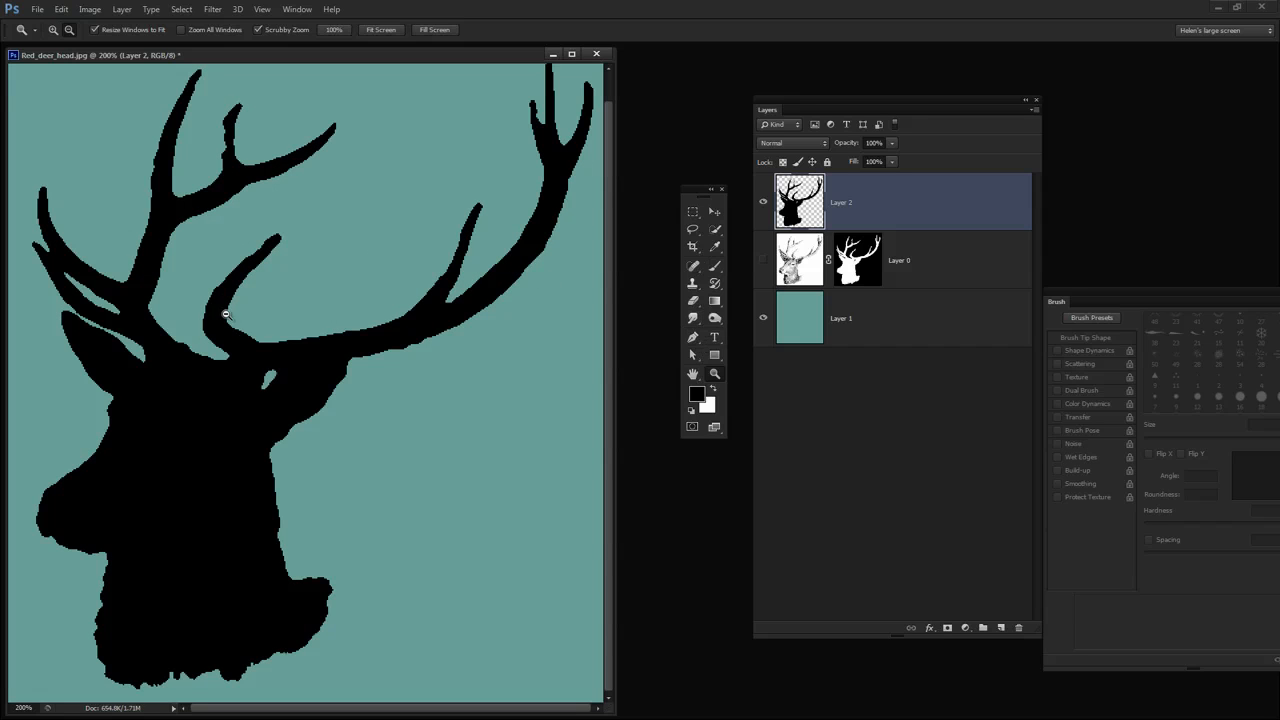
mouse_move(236, 488)
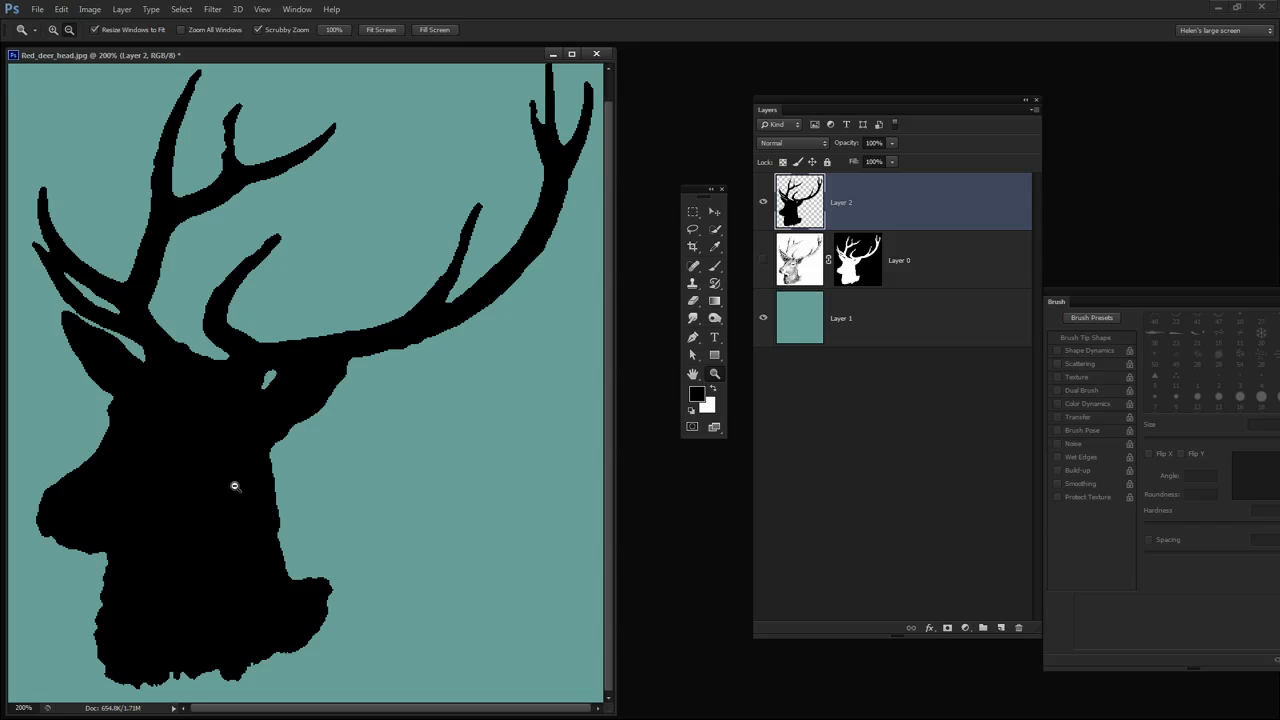
mouse_move(284, 336)
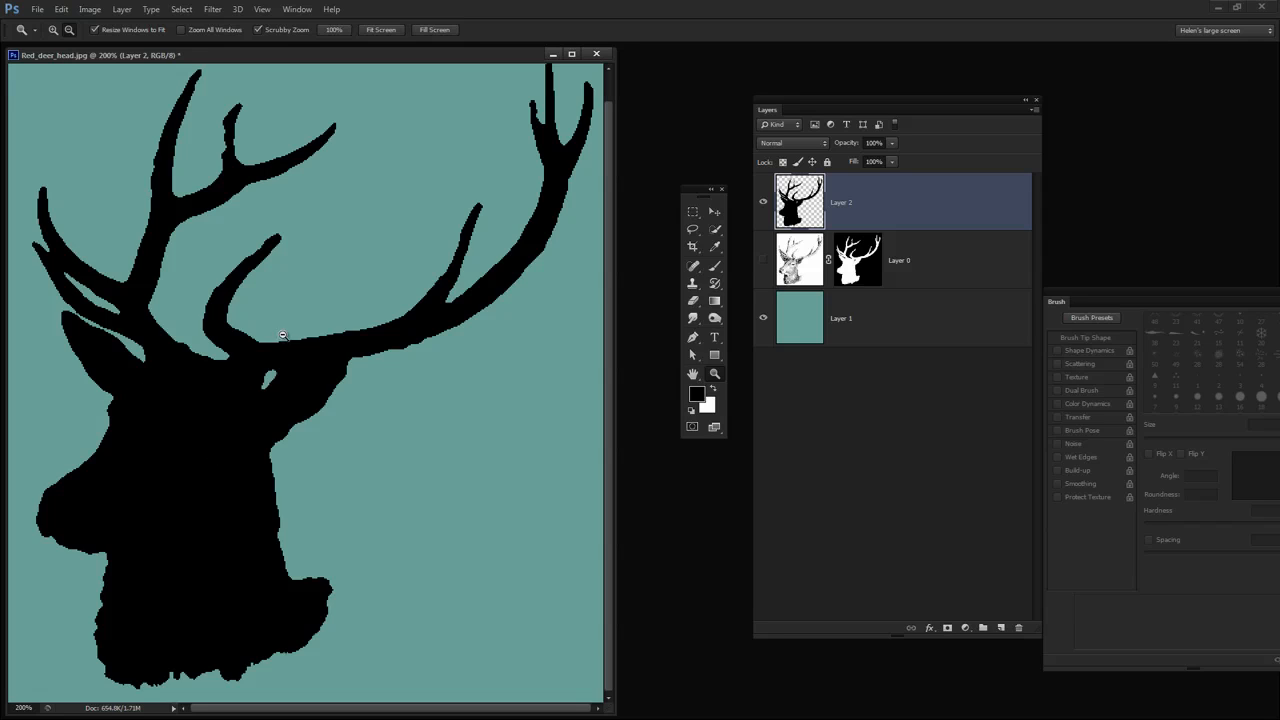
mouse_move(208, 476)
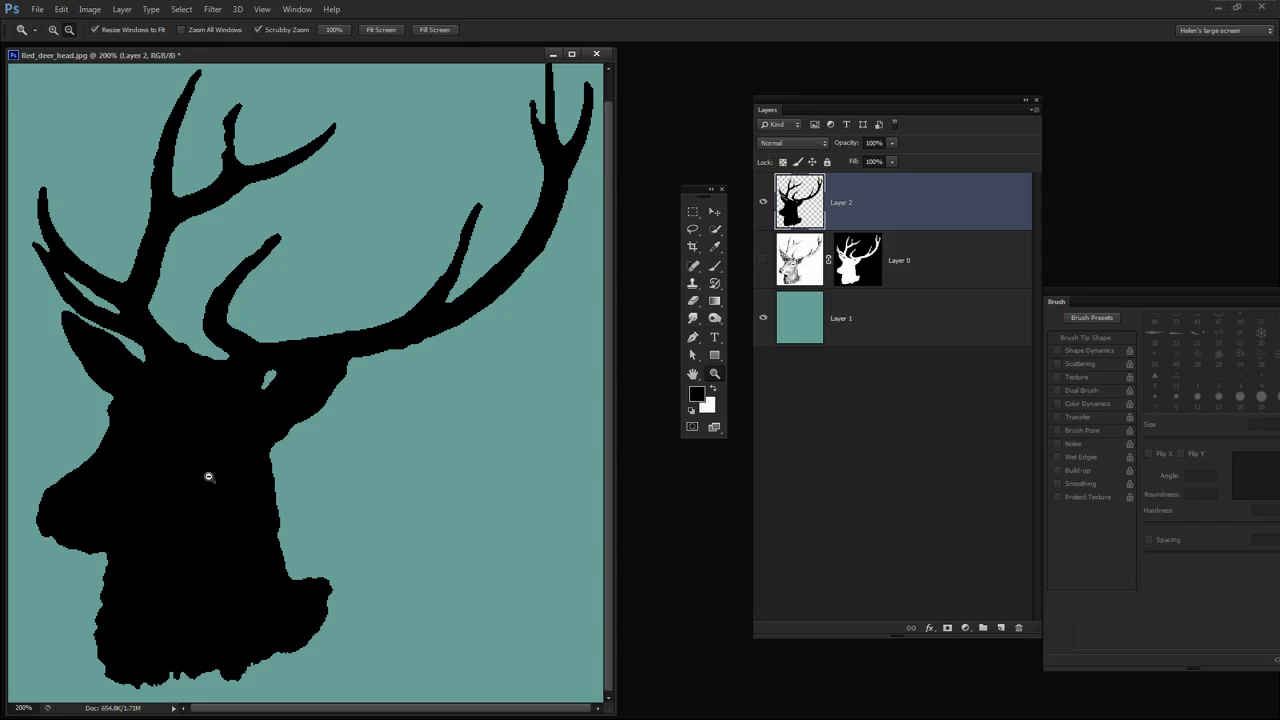
mouse_move(252, 510)
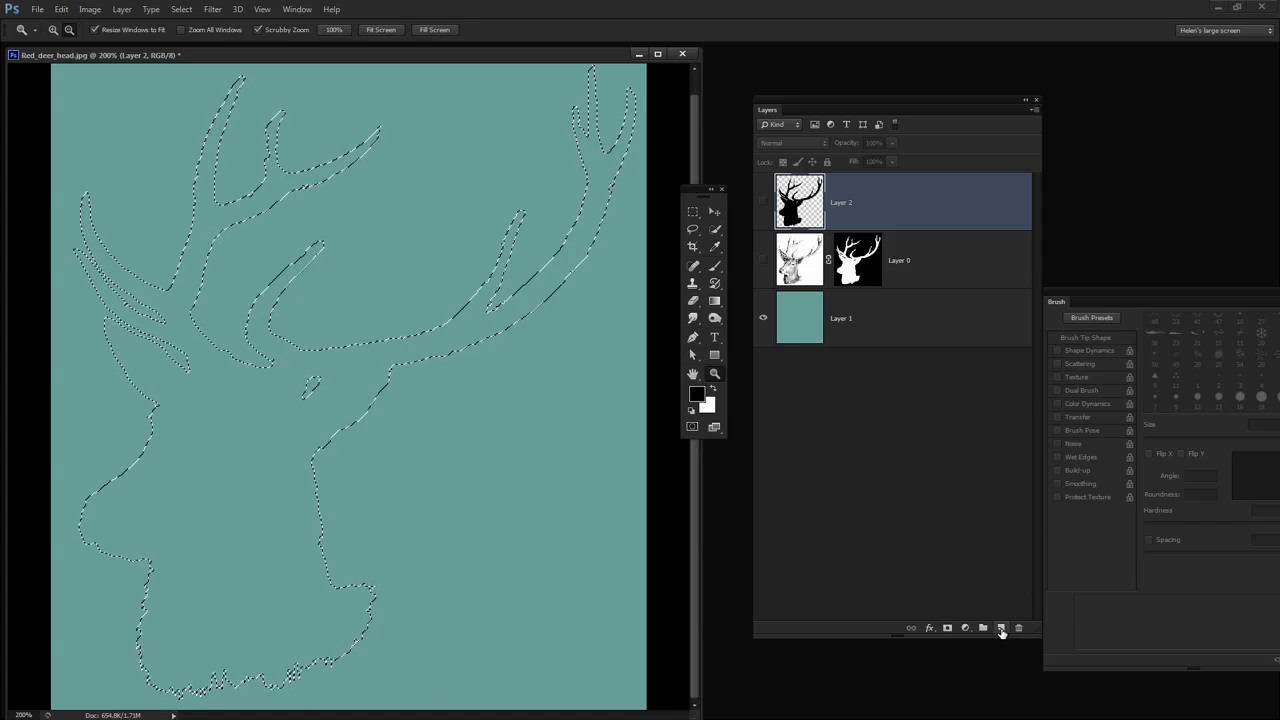
Add a new layer and smooth the loaded deer selection again with the default radius.
click(1000, 628)
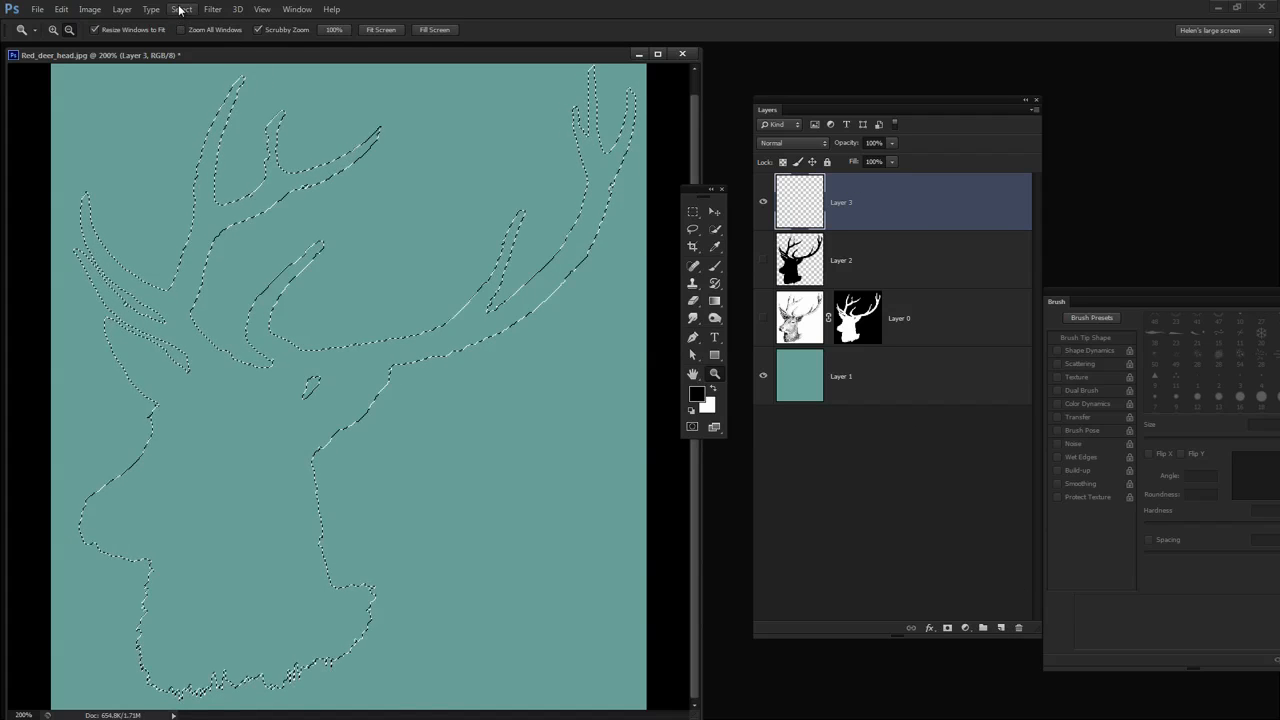
click(180, 8)
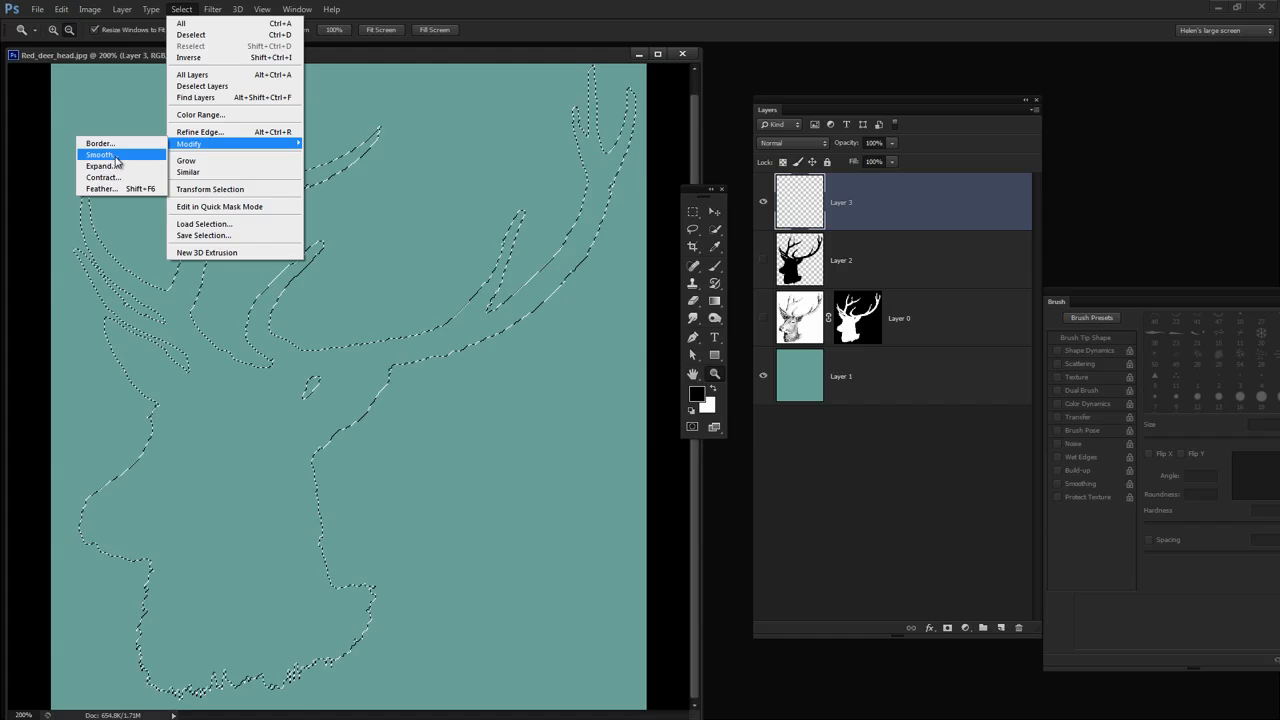
click(100, 154)
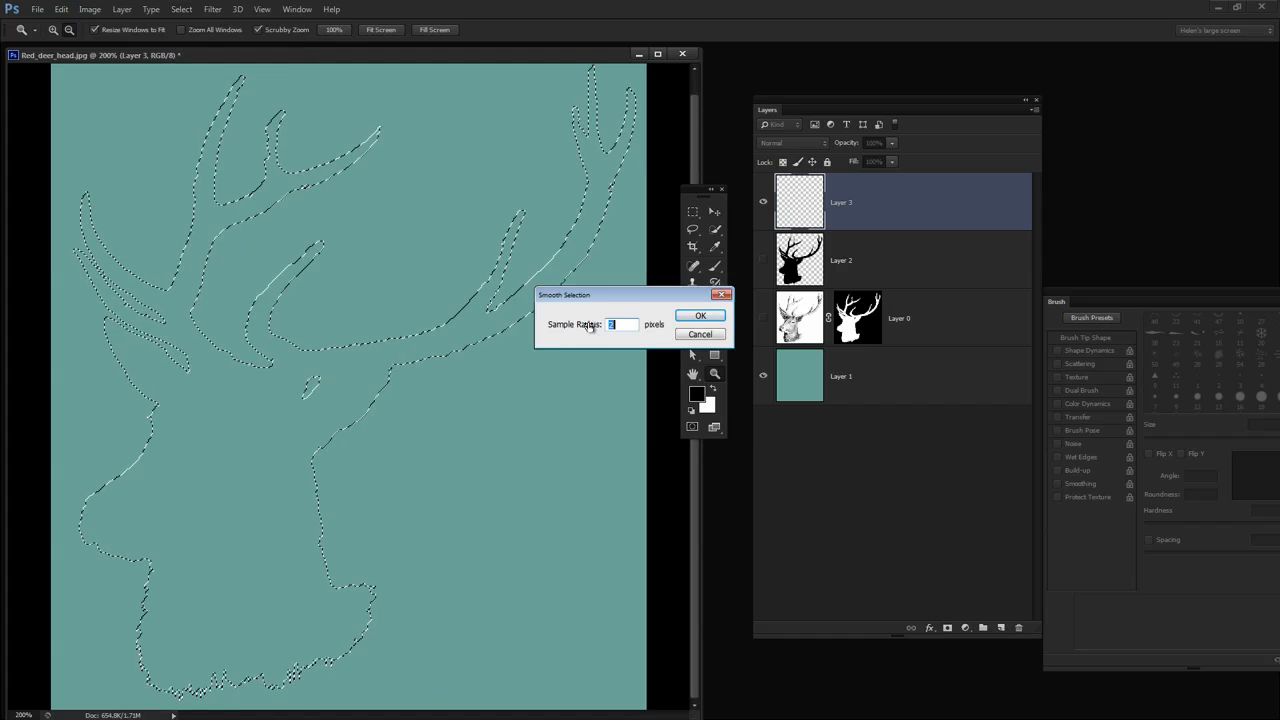
click(700, 316)
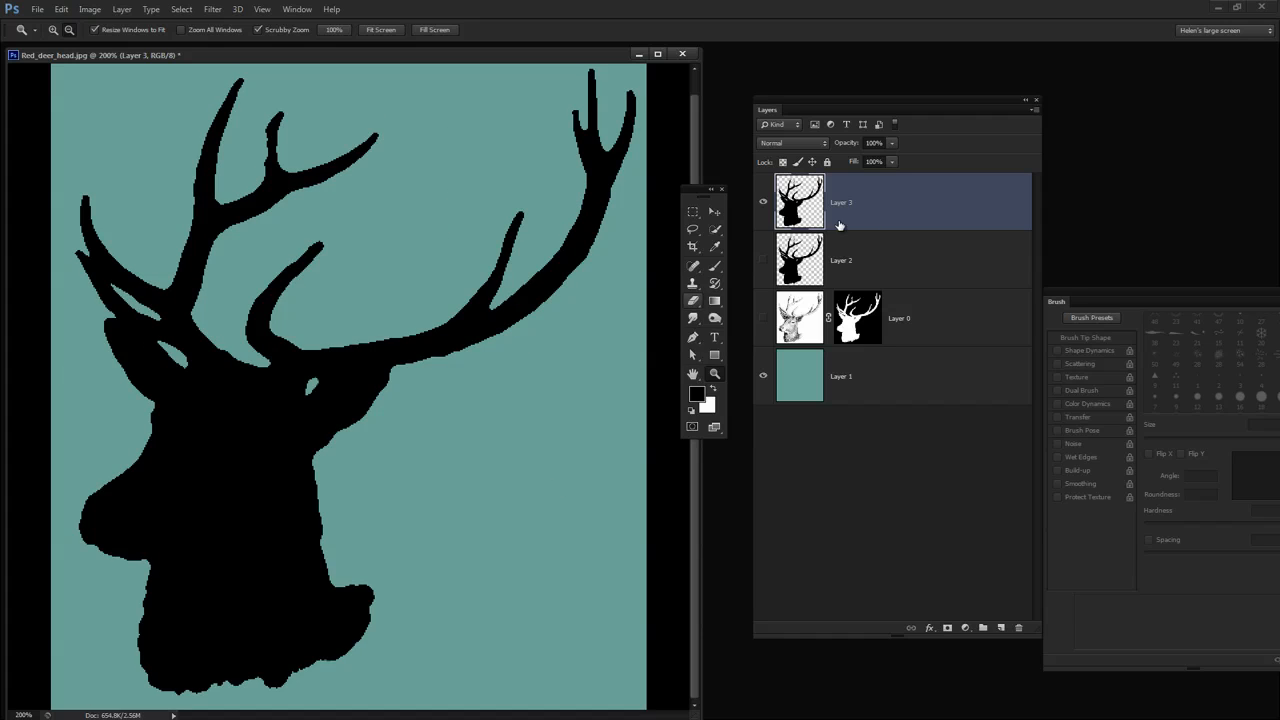
mouse_move(856, 160)
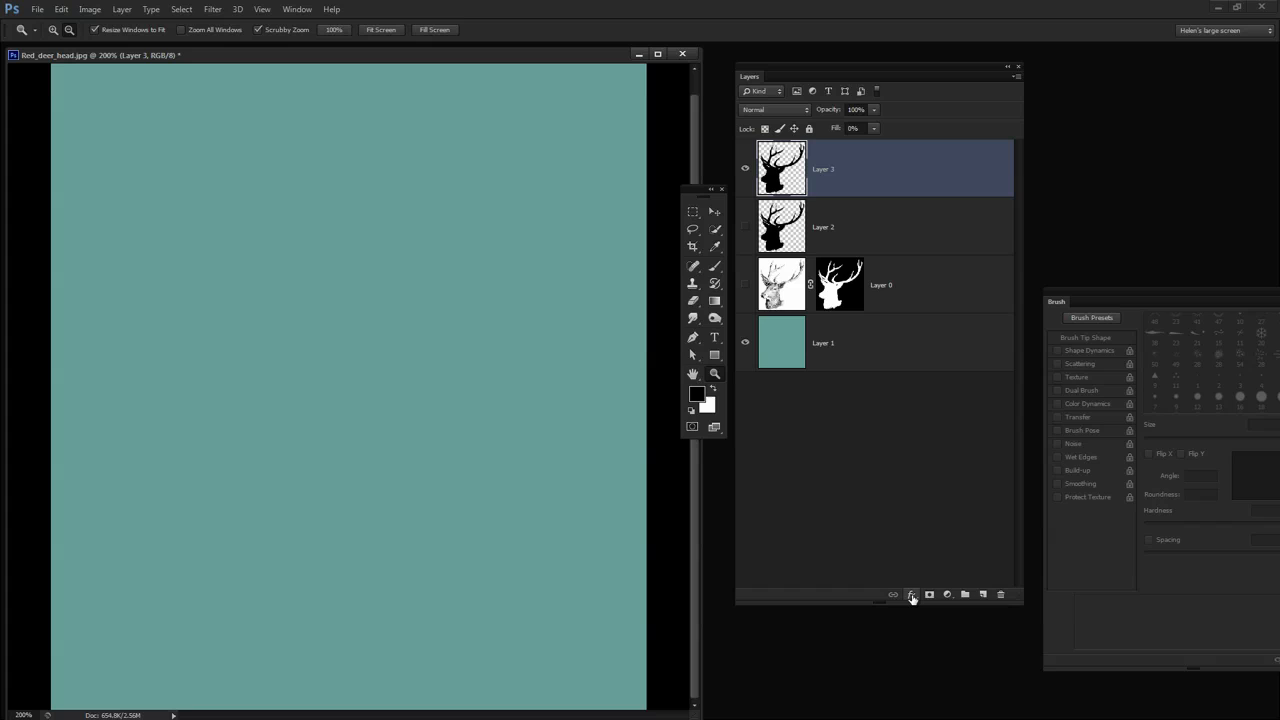
Add a Stroke layer effect to the silhouette and set its colour to white.
click(912, 596)
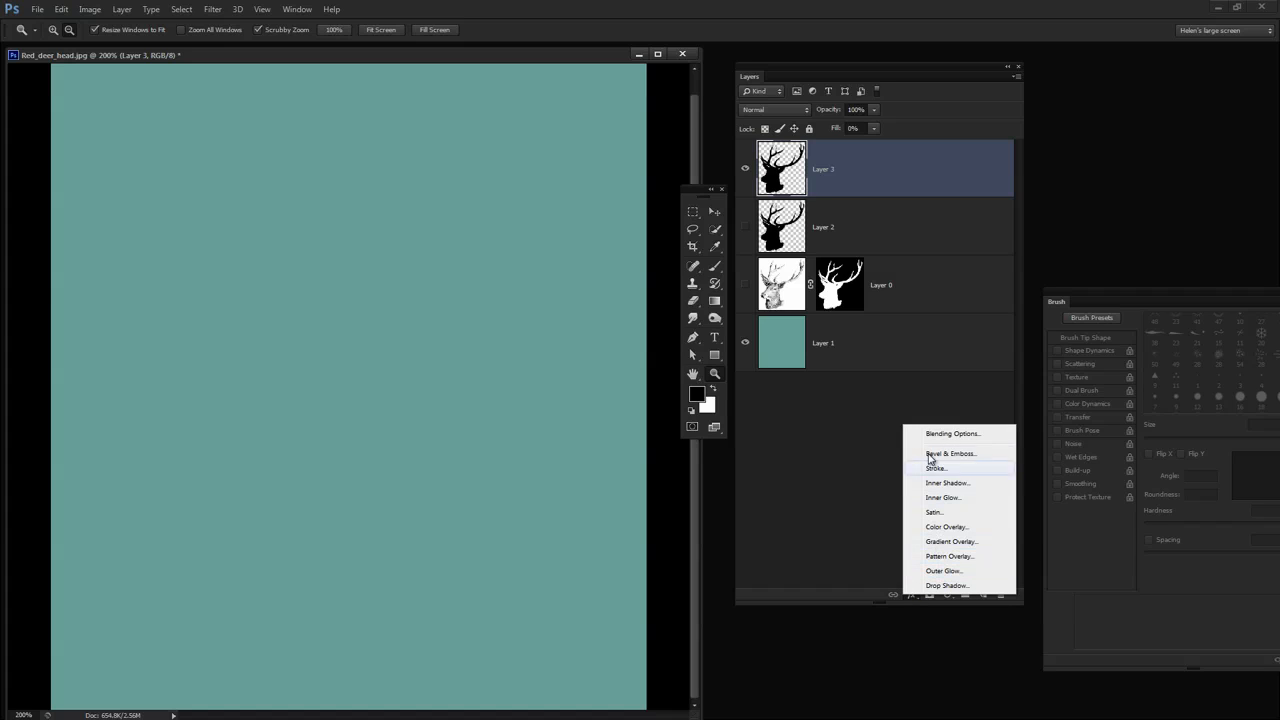
click(936, 468)
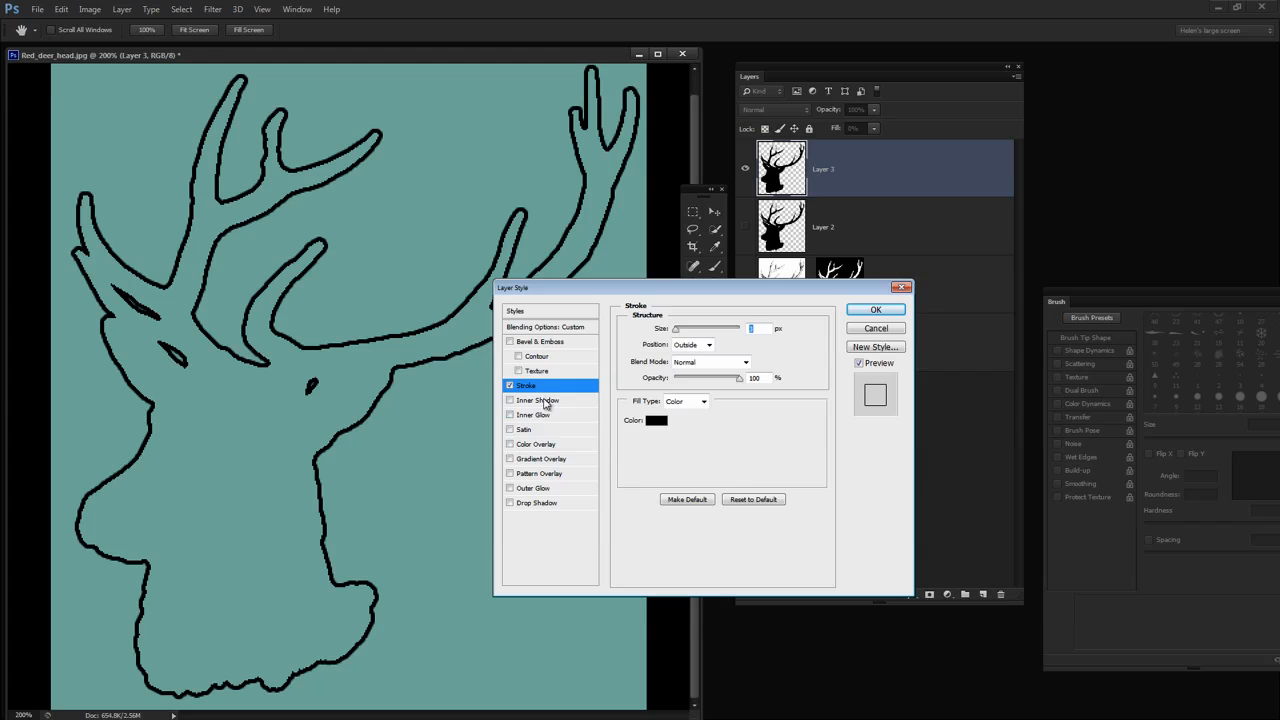
mouse_move(656, 300)
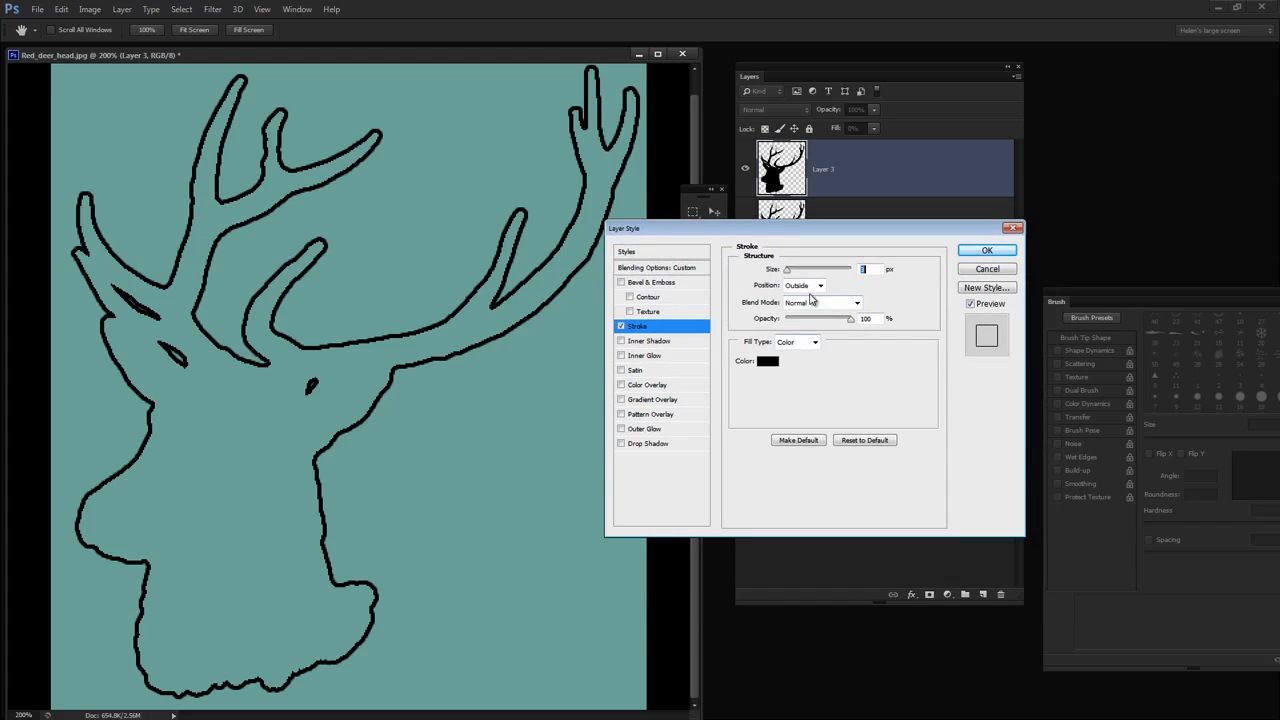
click(768, 360)
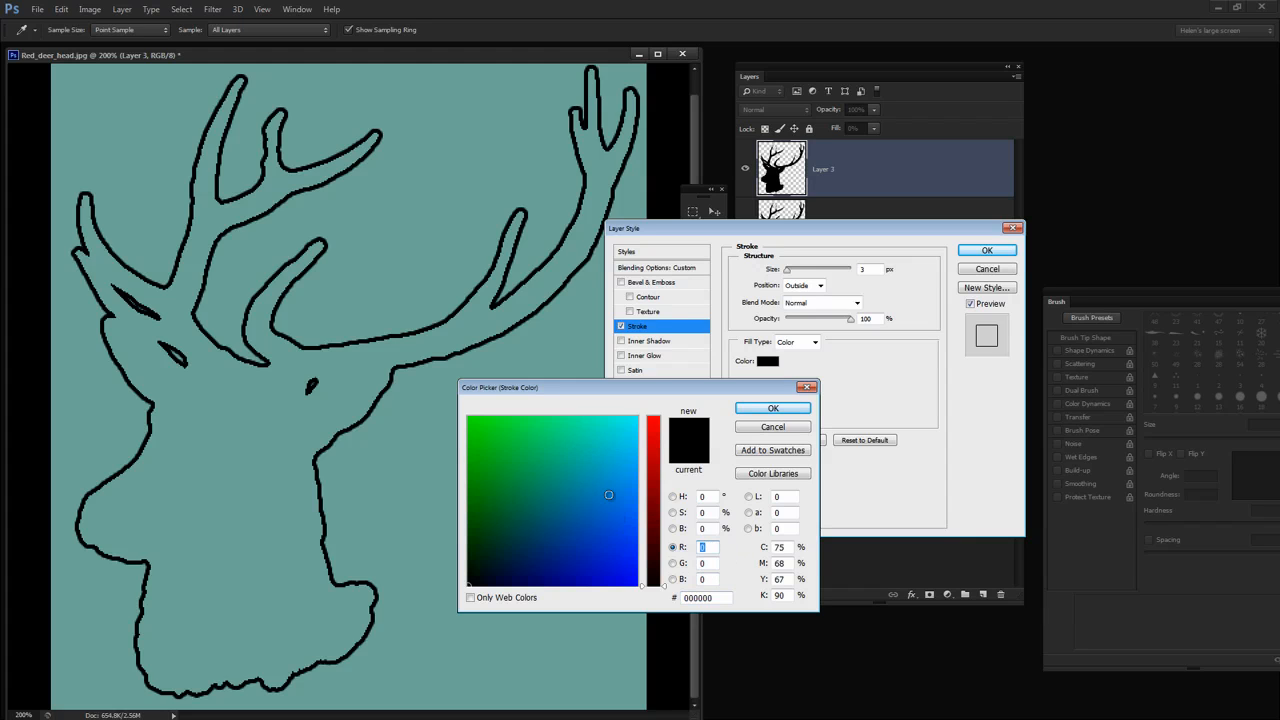
click(608, 496)
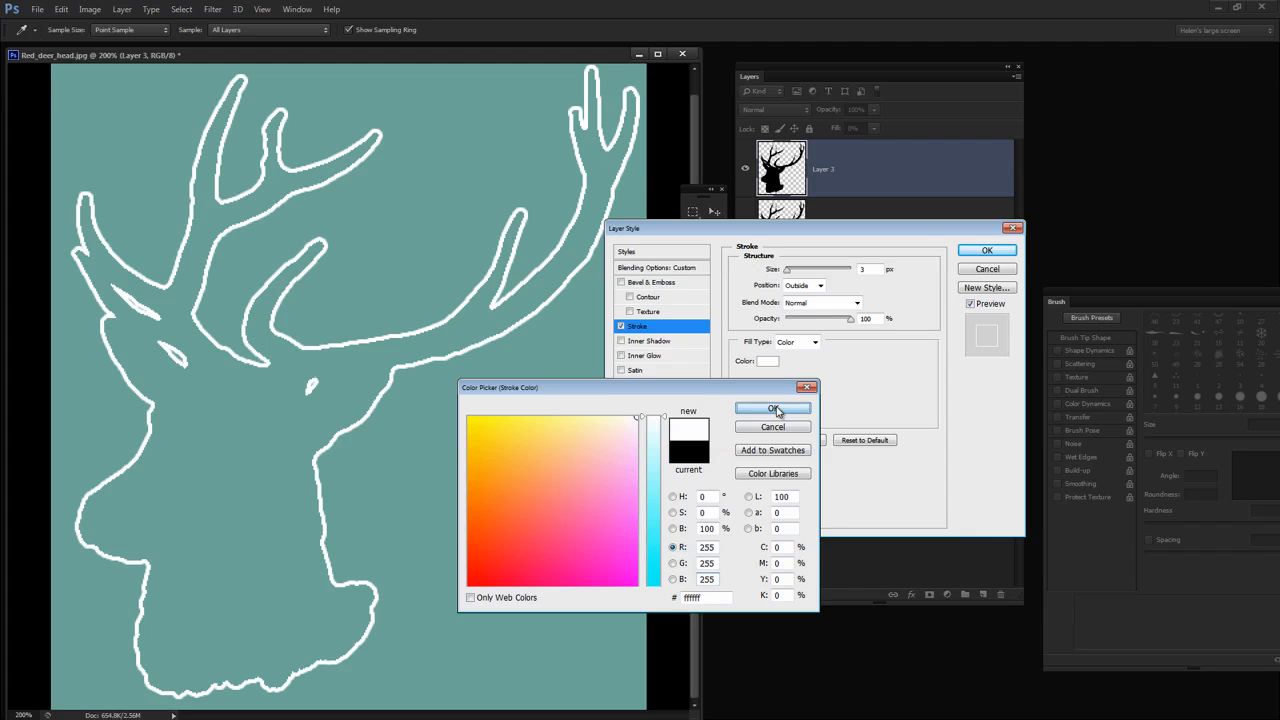
click(772, 408)
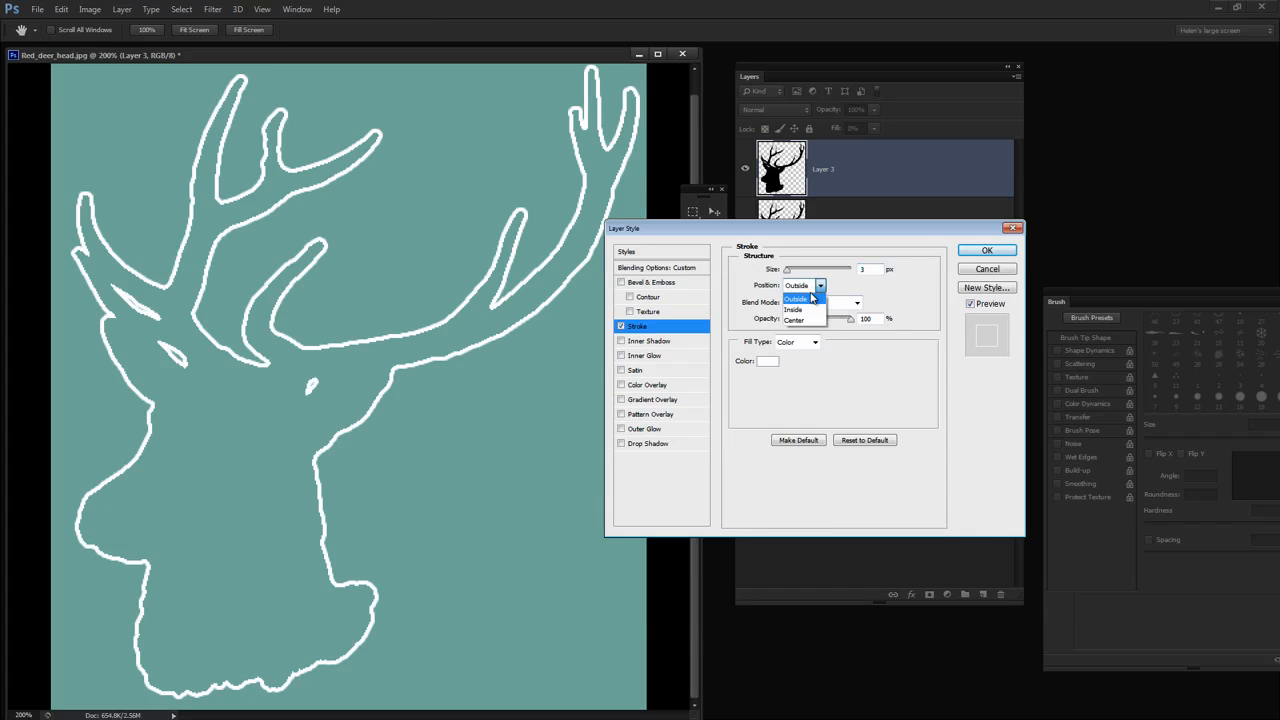
Set the stroke position to Center and apply the white outline.
click(794, 320)
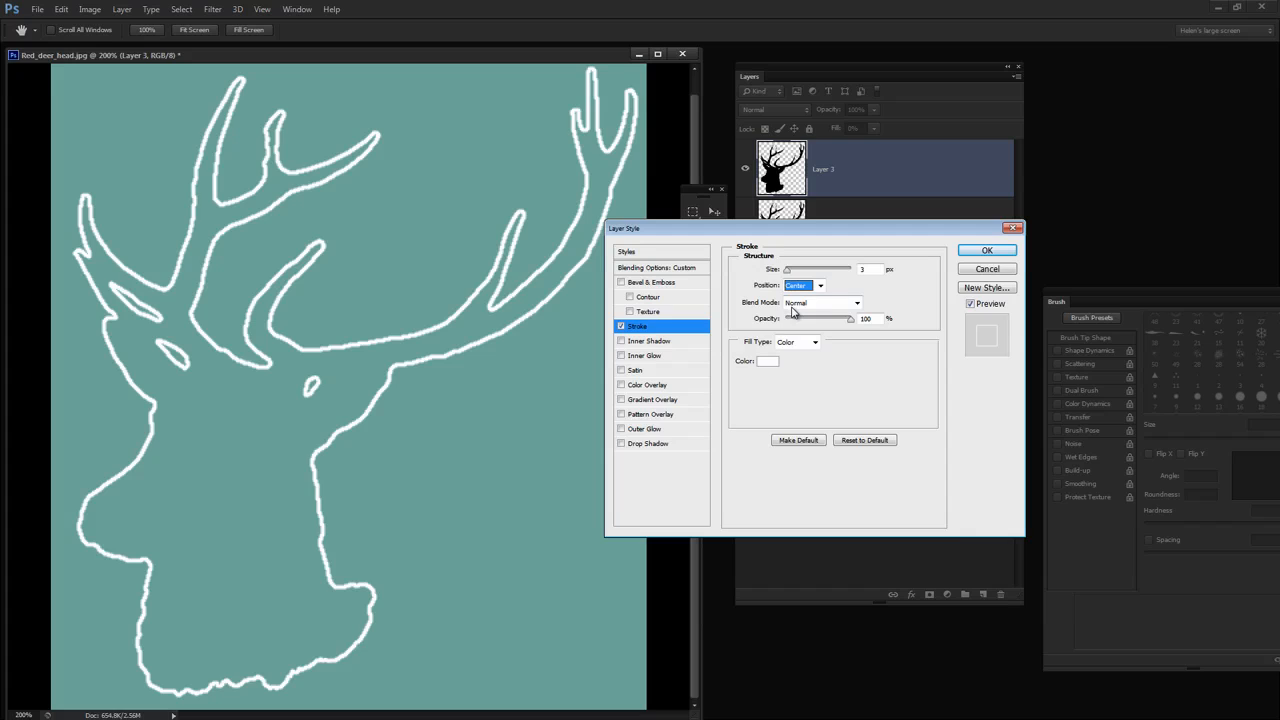
click(820, 284)
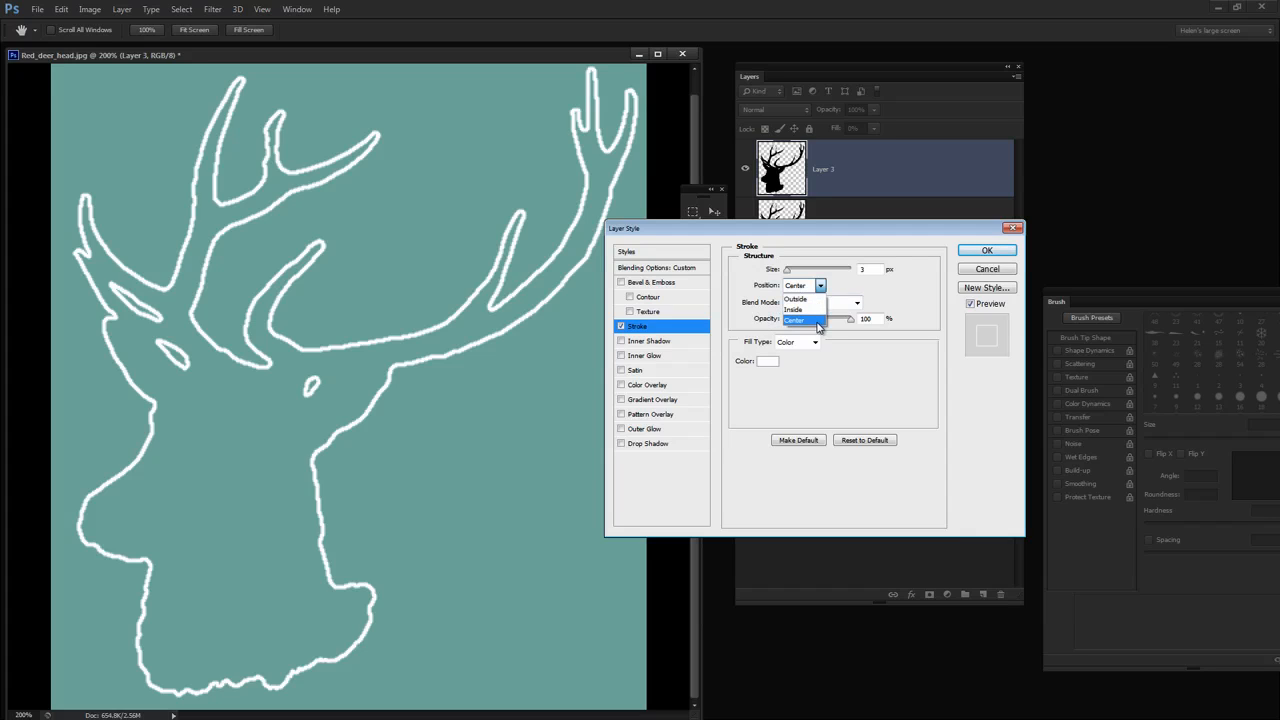
click(796, 320)
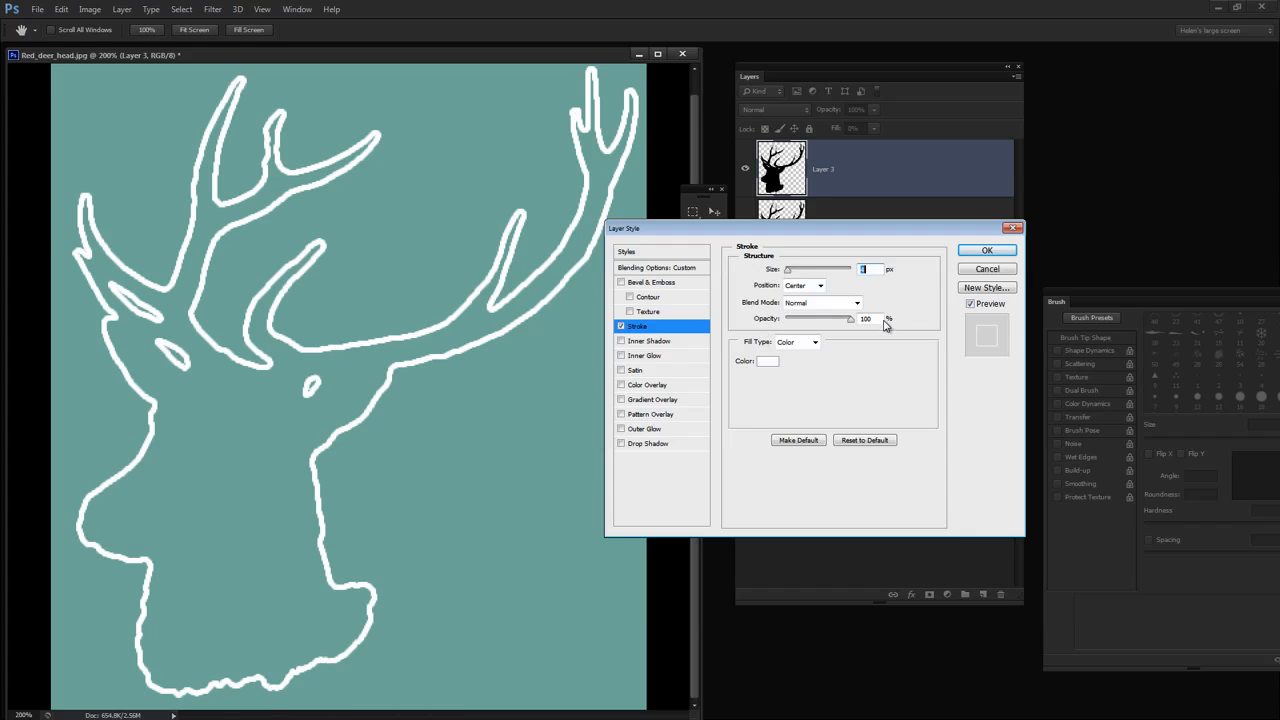
click(986, 250)
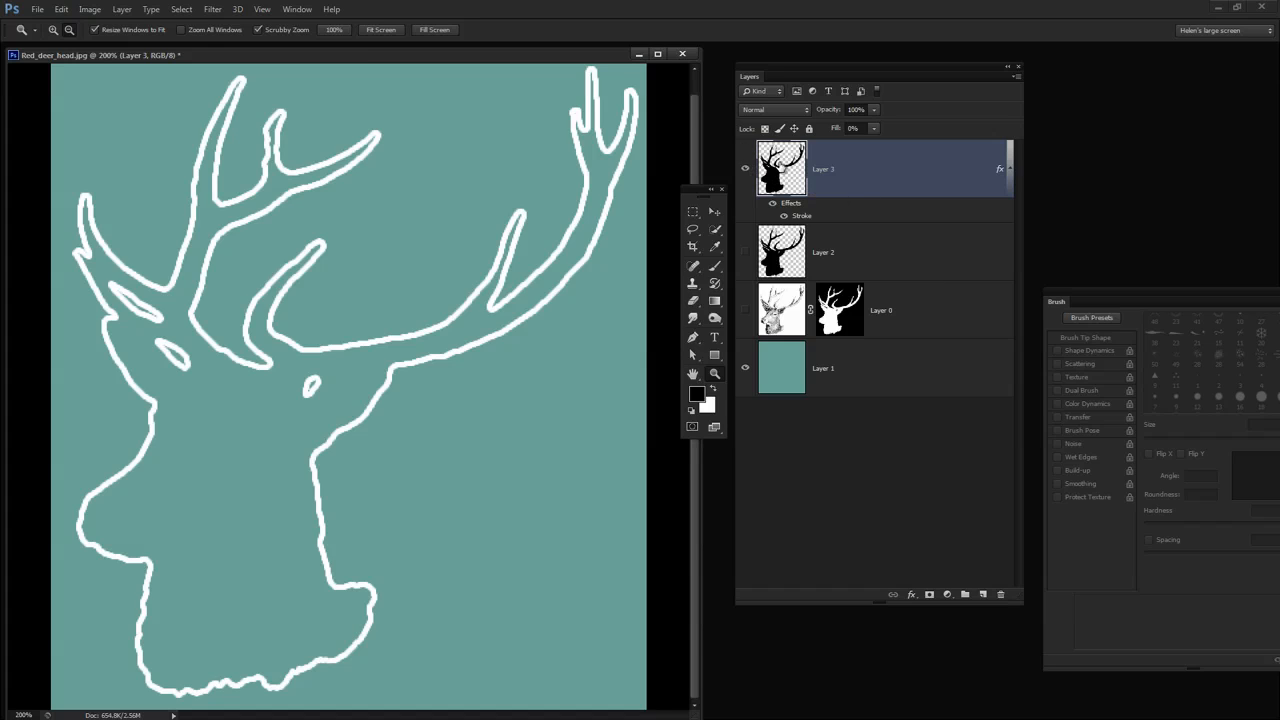
mouse_move(788, 216)
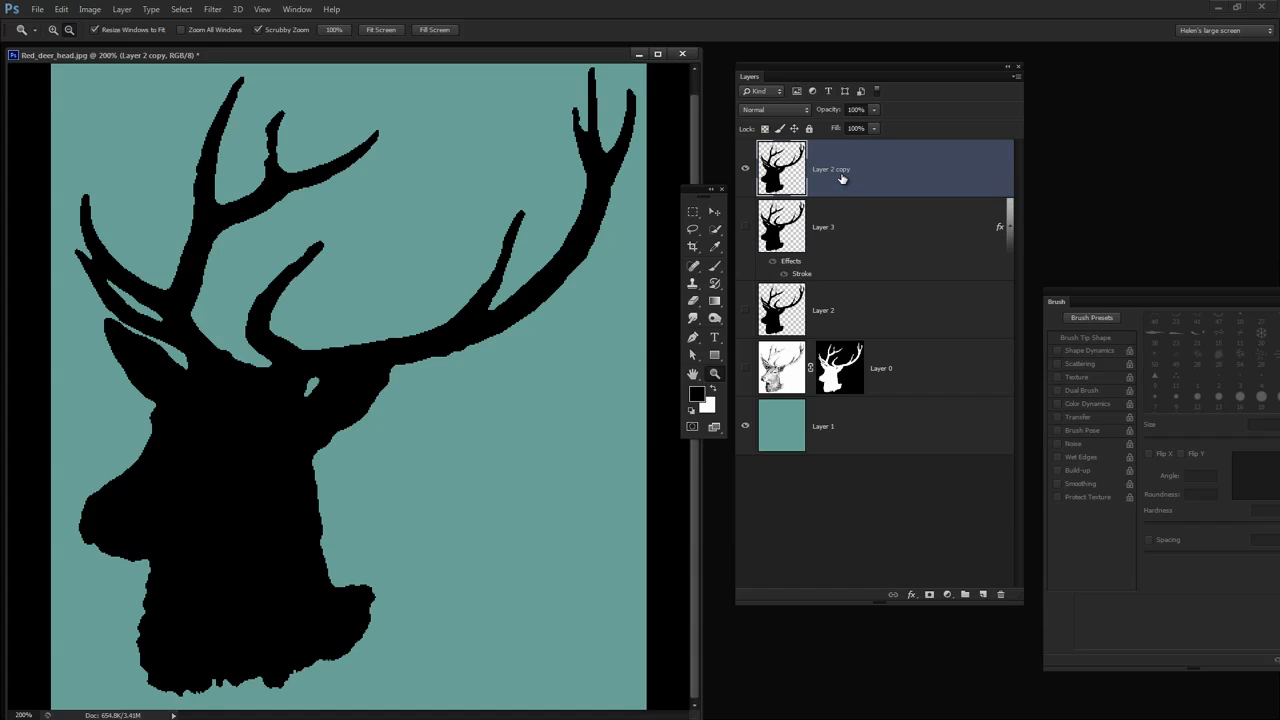
mouse_move(810, 176)
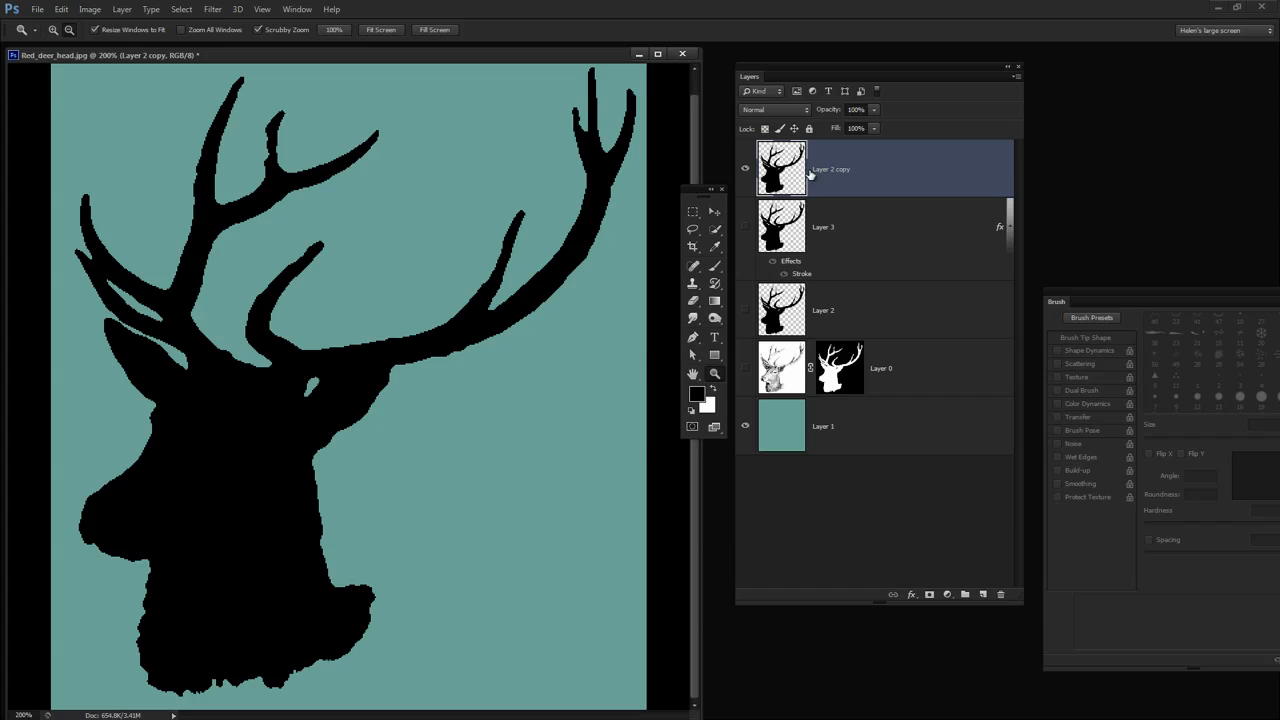
mouse_move(888, 224)
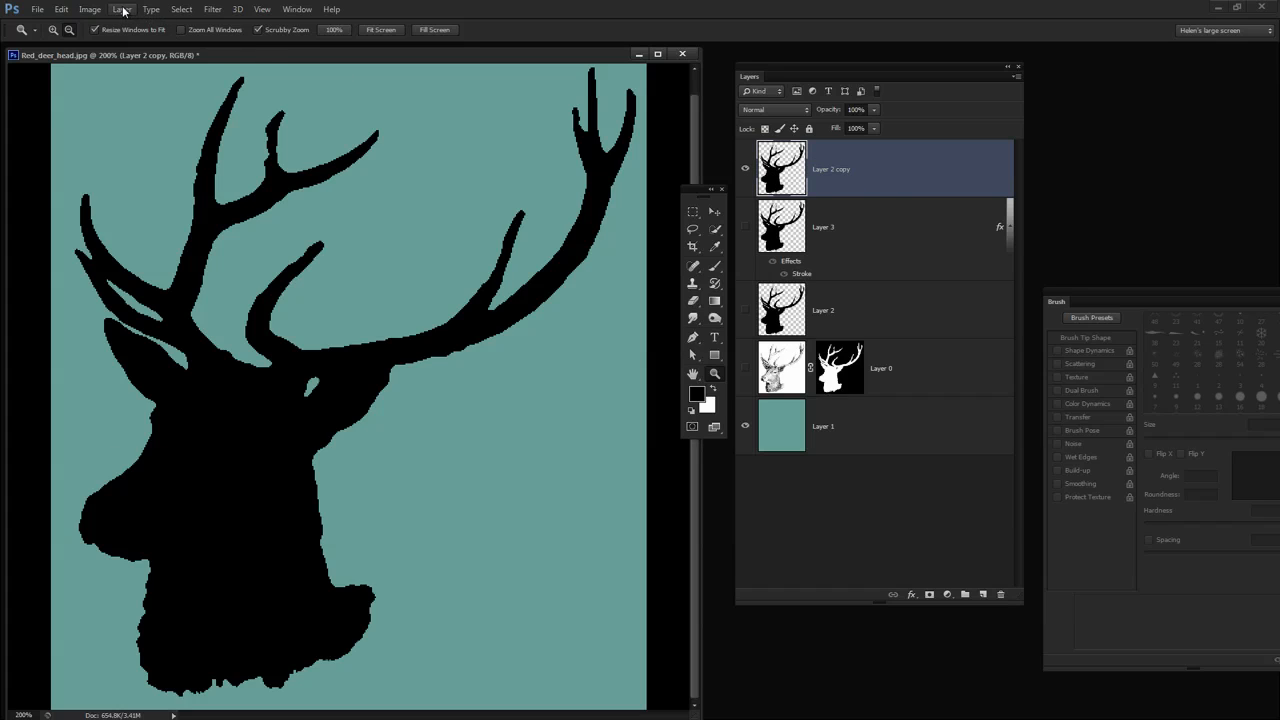
Create a Pattern fill layer and reduce its scale to 10 for a fine blue texture.
click(122, 8)
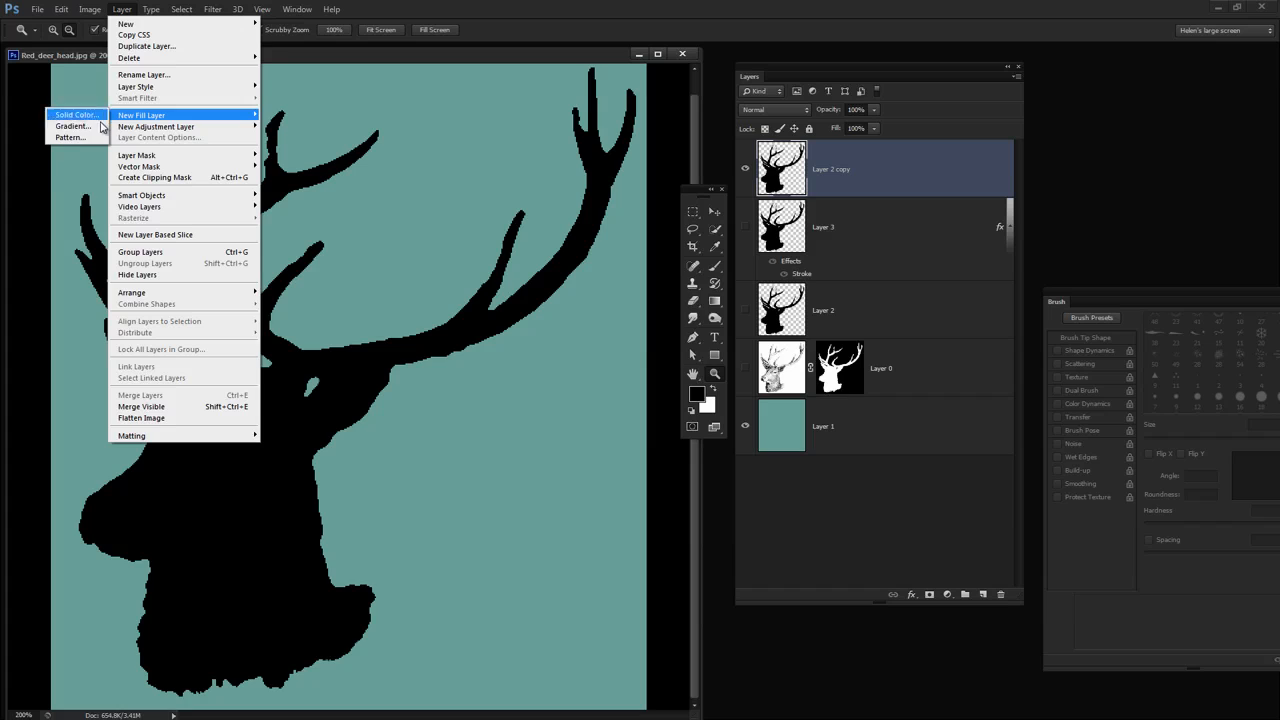
click(70, 136)
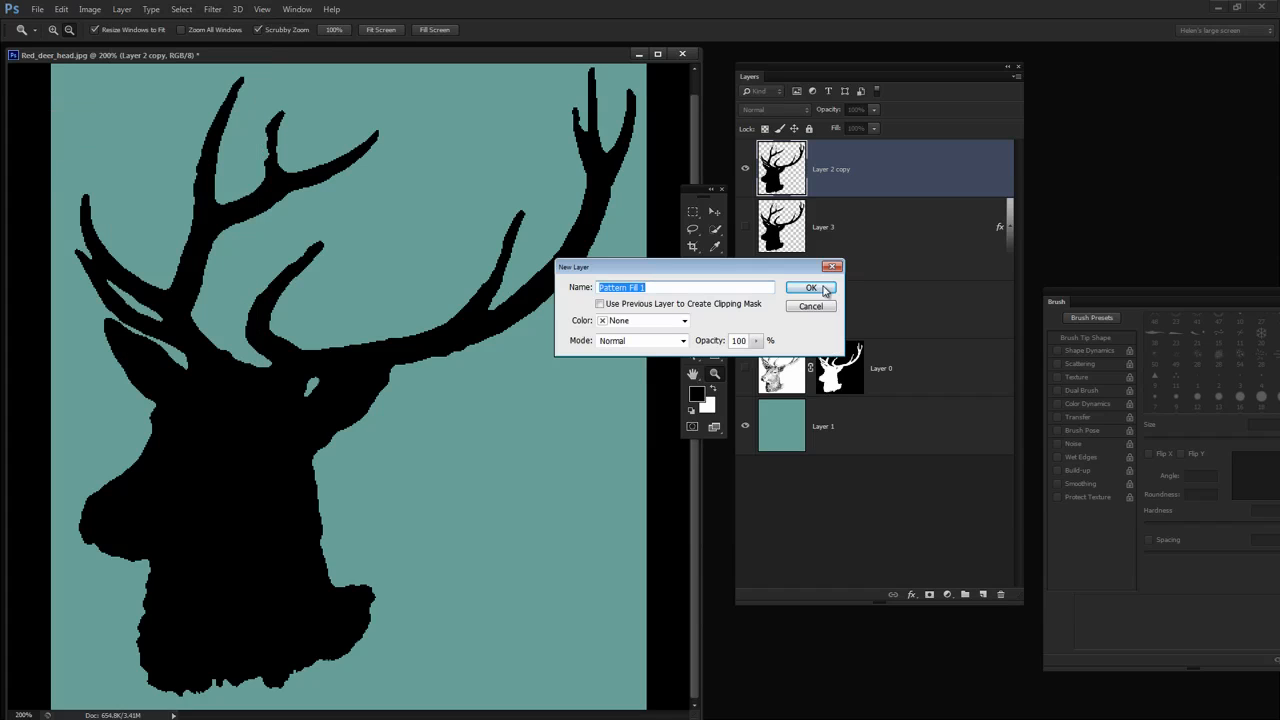
click(812, 288)
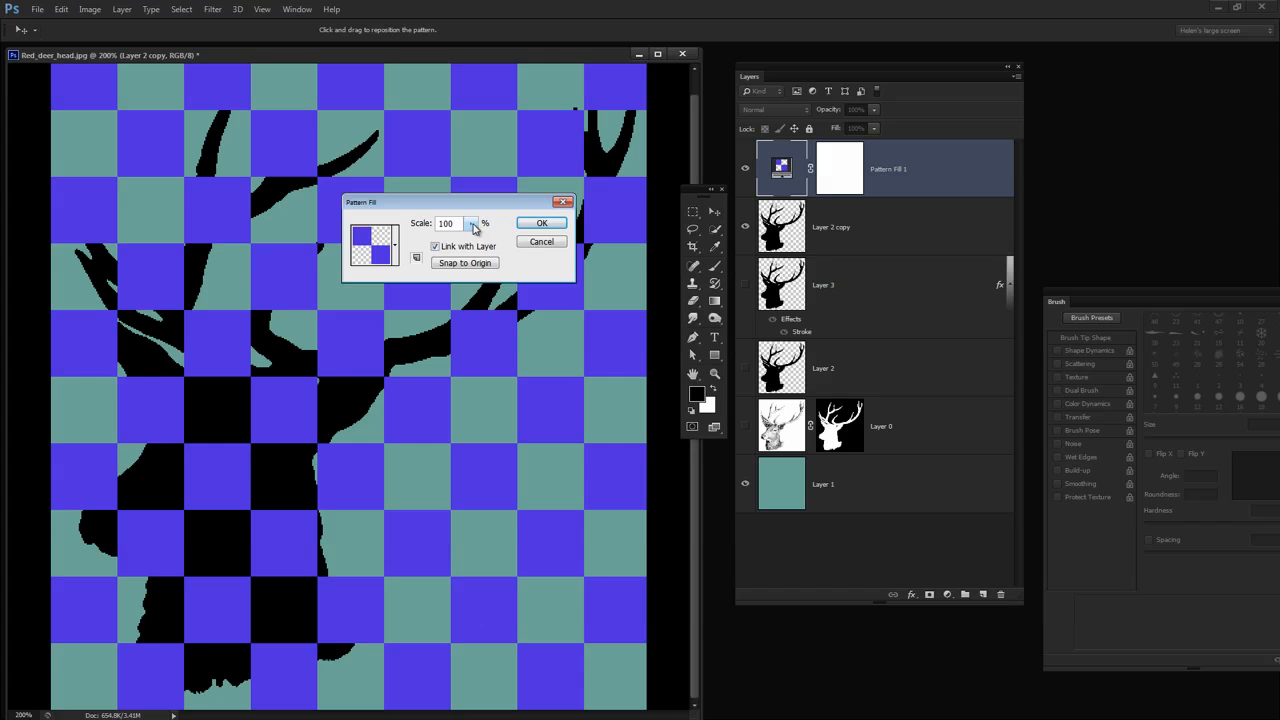
click(472, 224)
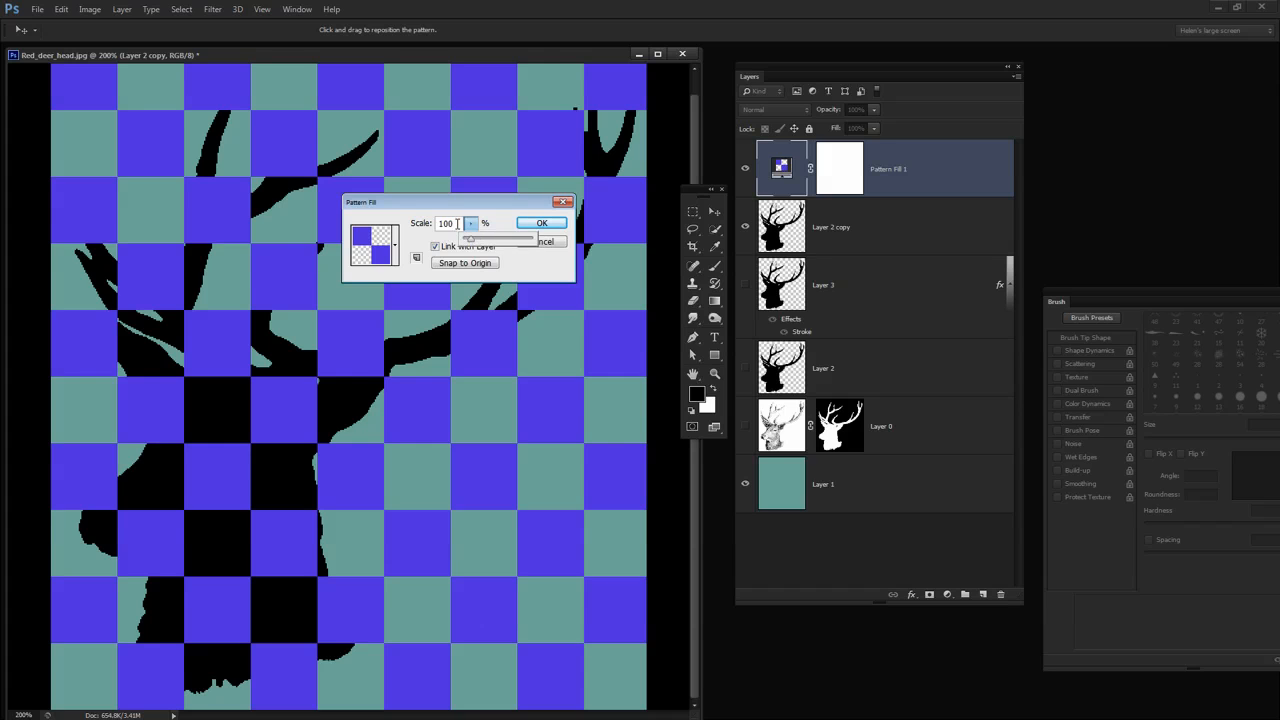
text(10)
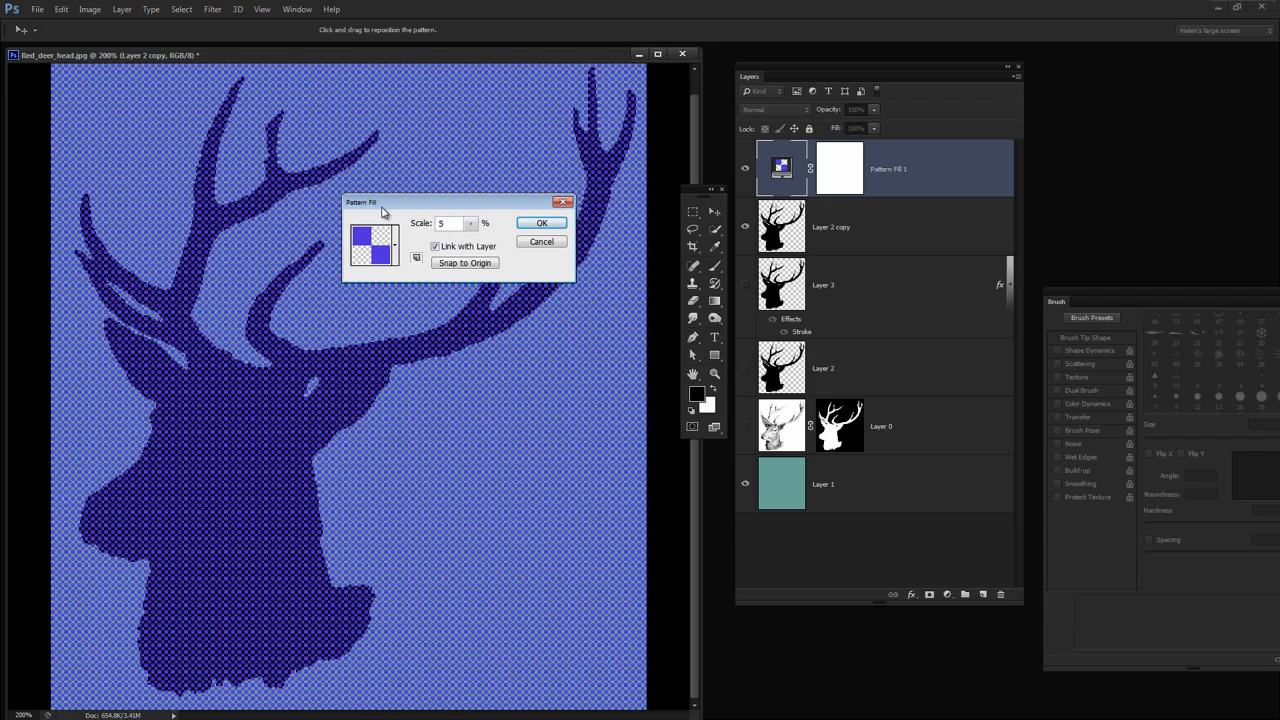
click(540, 222)
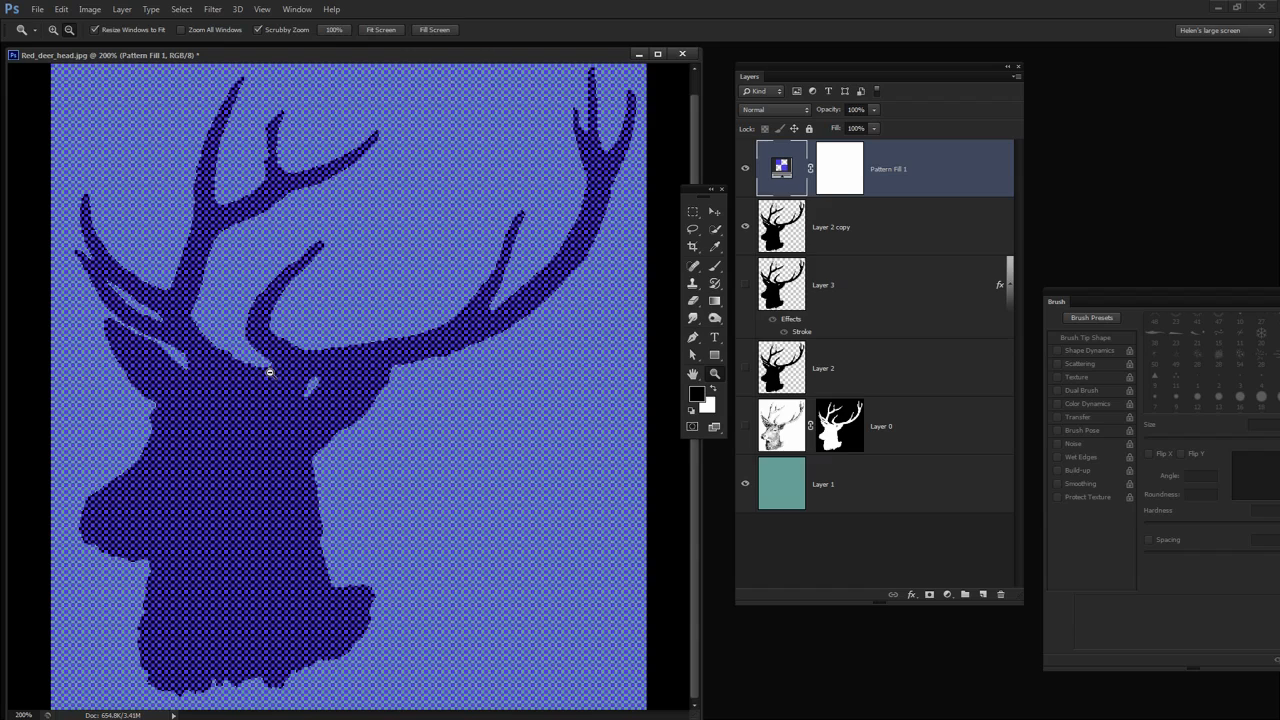
mouse_move(576, 232)
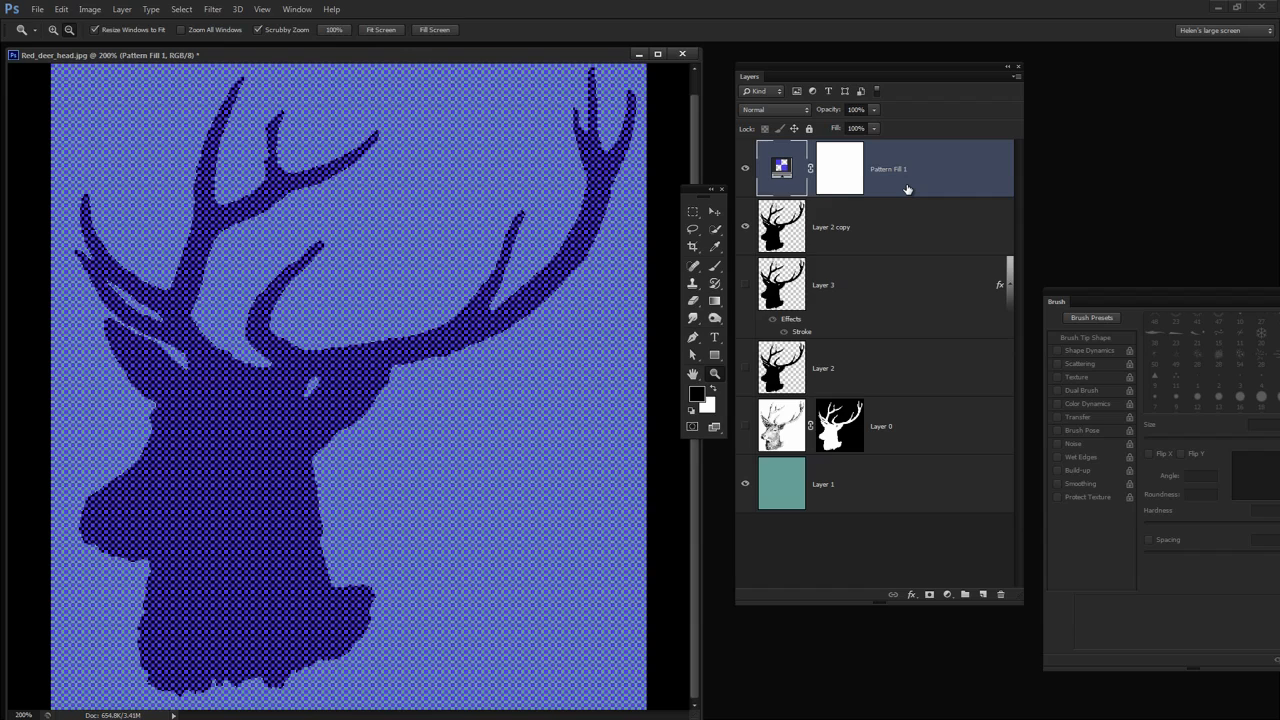
mouse_move(908, 166)
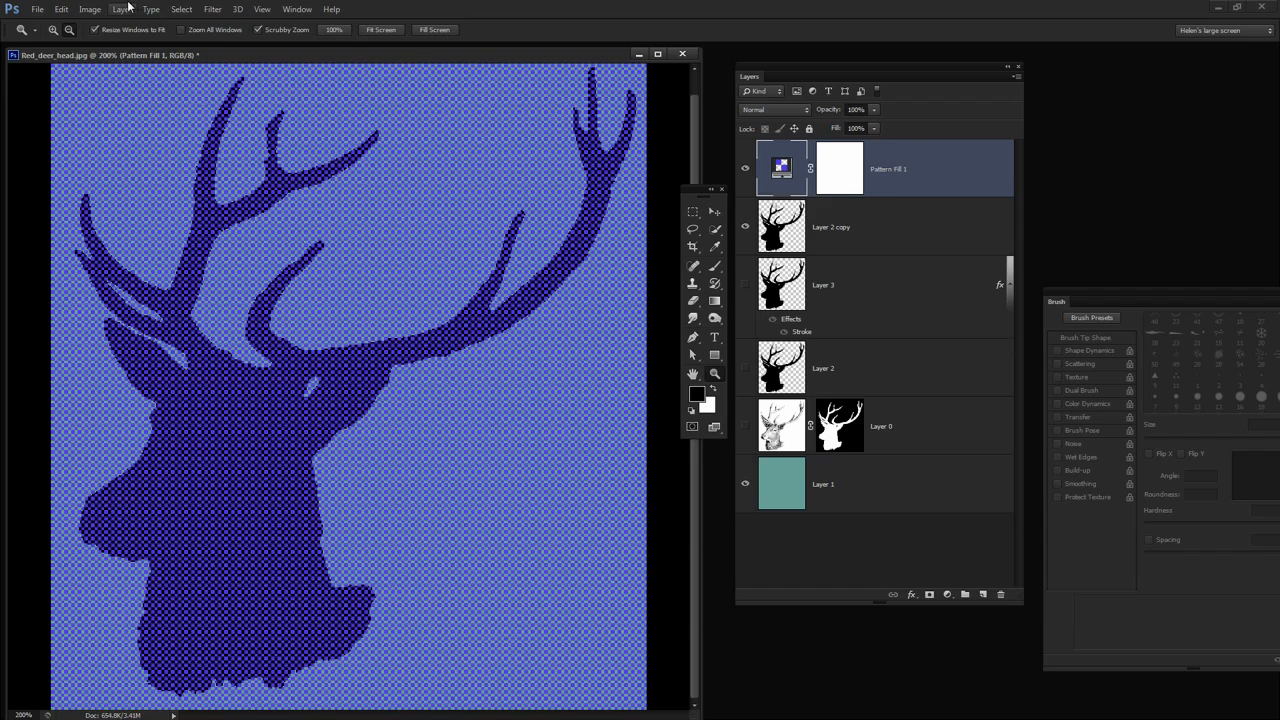
Create a clipping mask so the pattern fill shows only inside the silhouette.
click(120, 8)
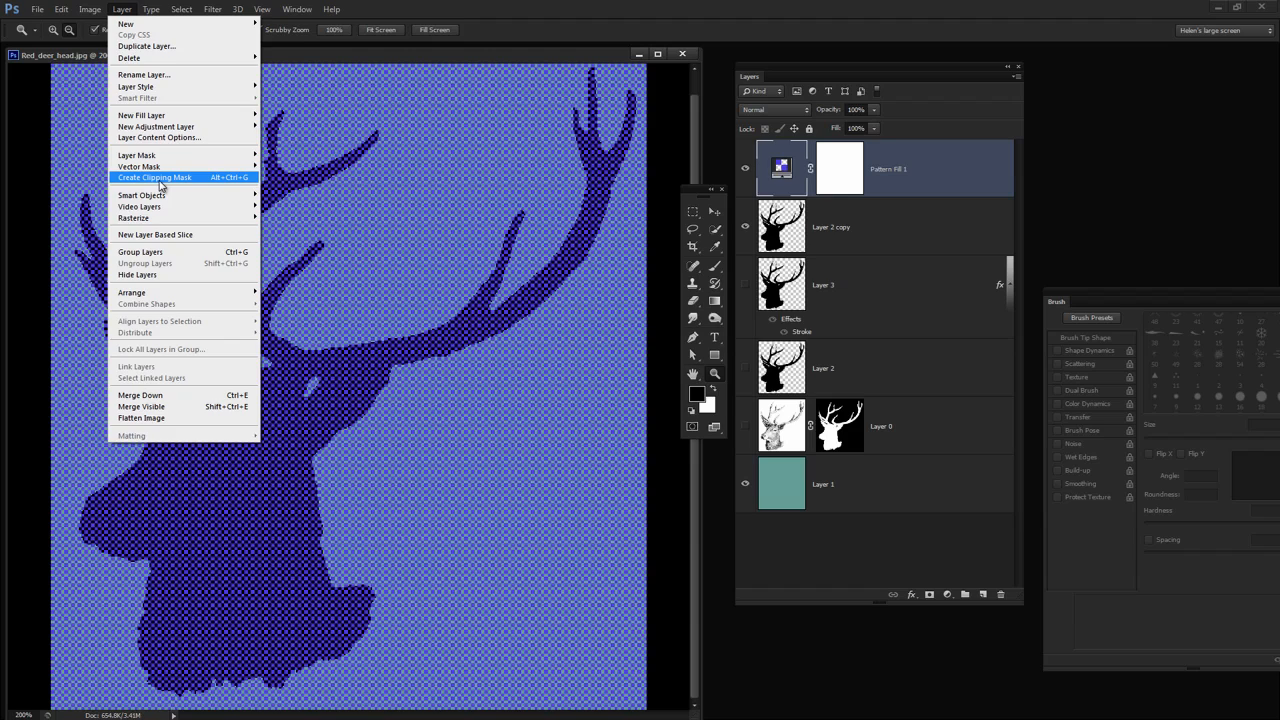
click(154, 176)
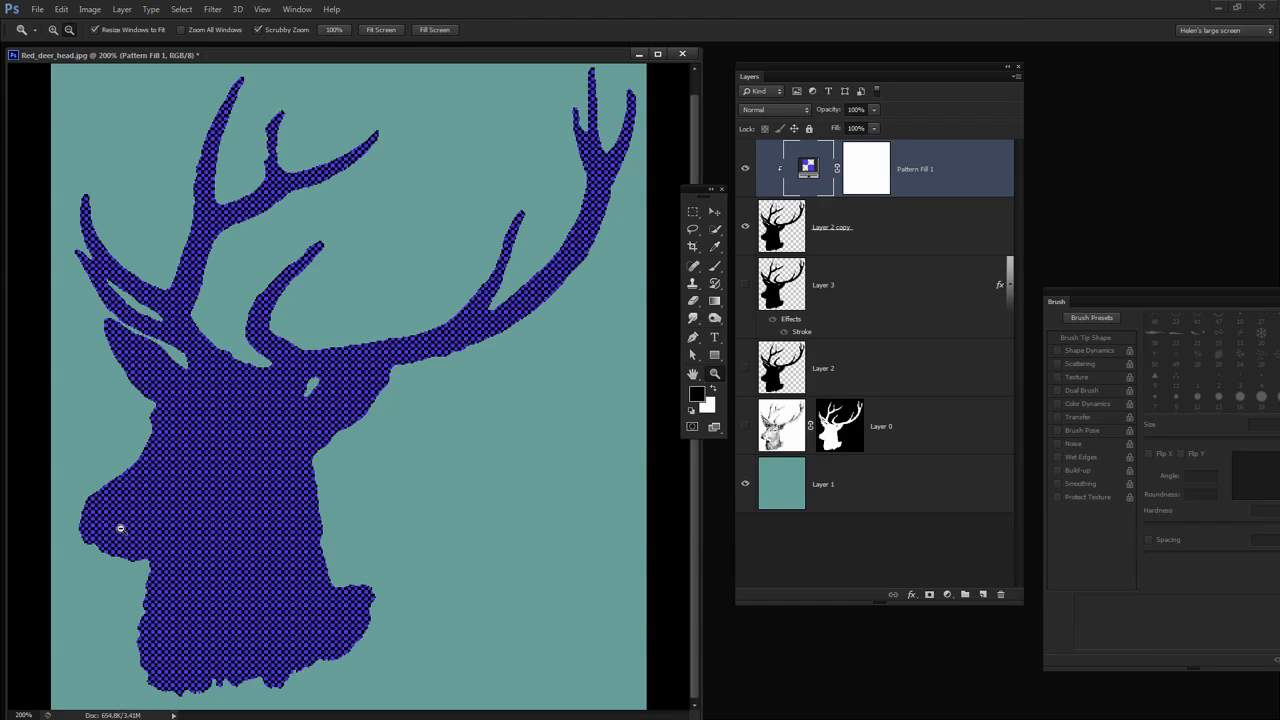
mouse_move(308, 578)
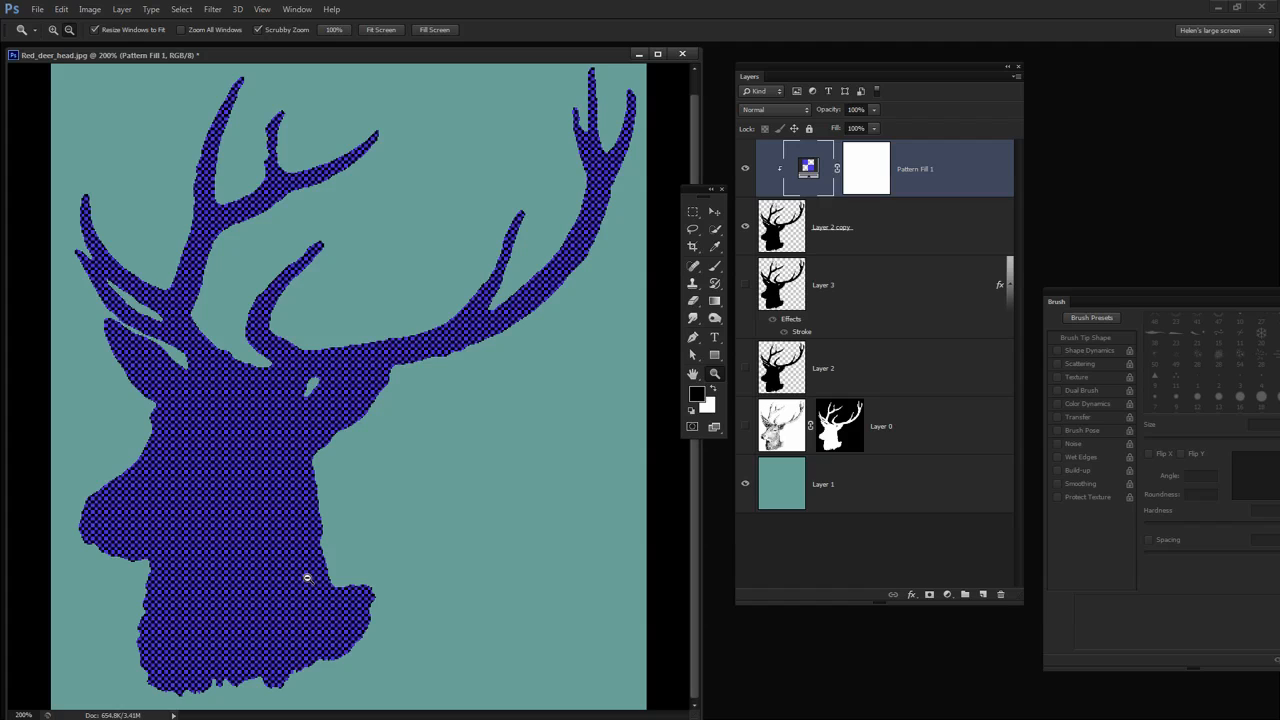
mouse_move(736, 362)
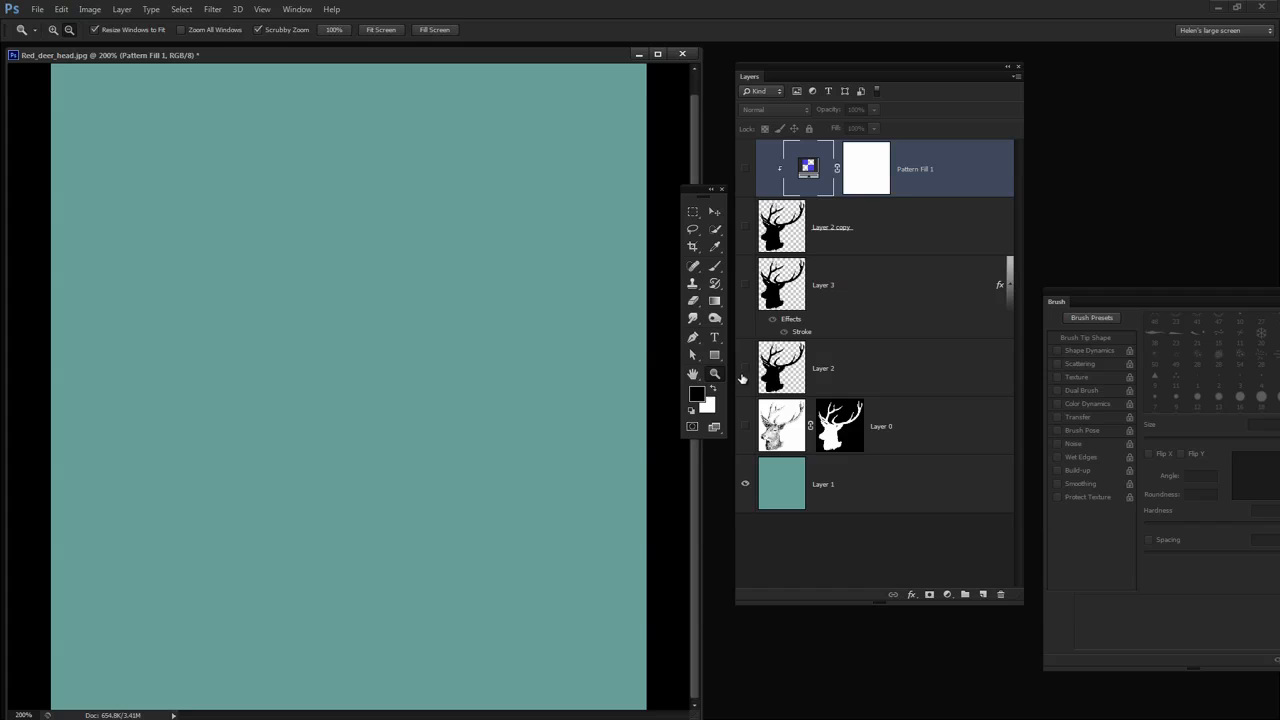
Make the white-outline layer and the pattern-filled silhouette visible together.
click(744, 368)
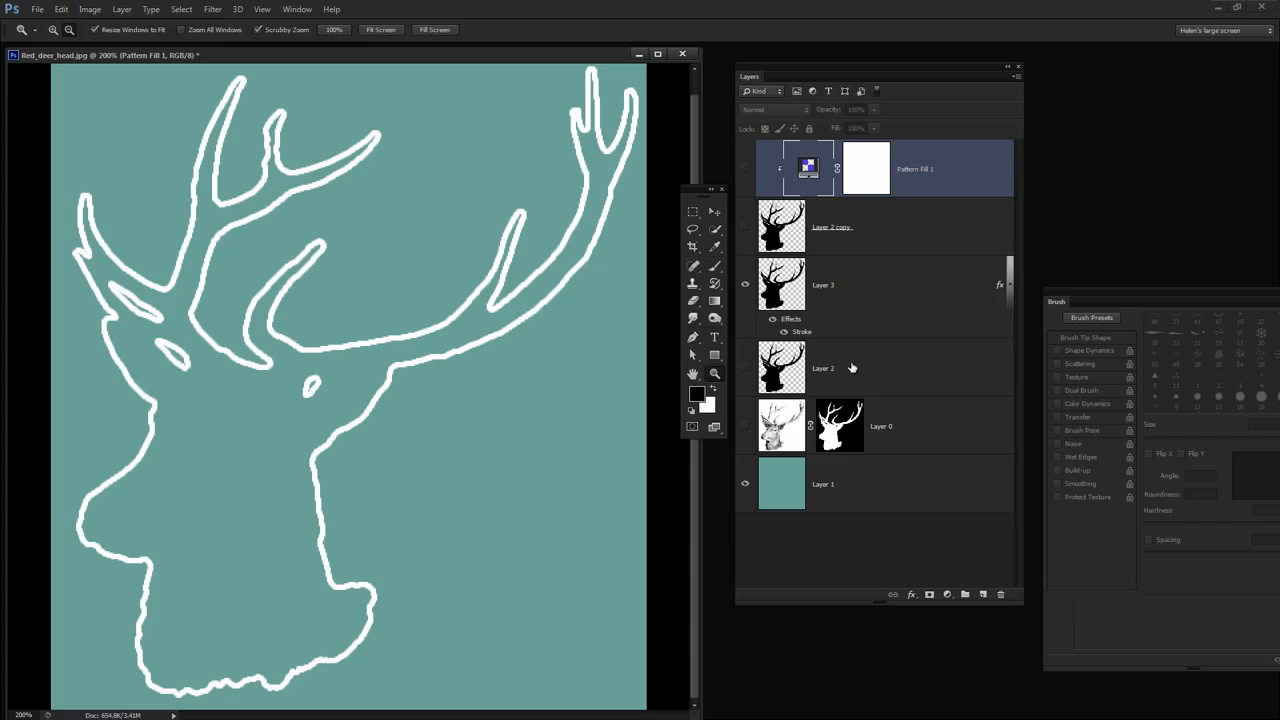
click(822, 368)
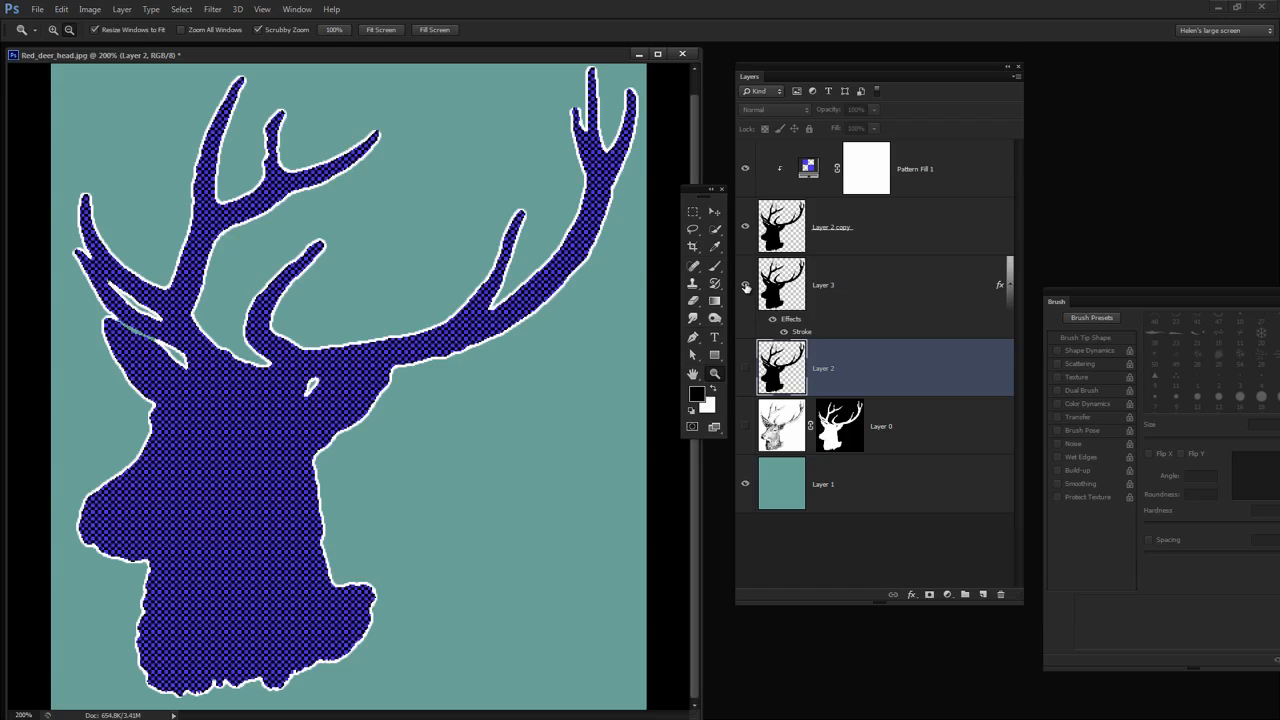
mouse_move(580, 512)
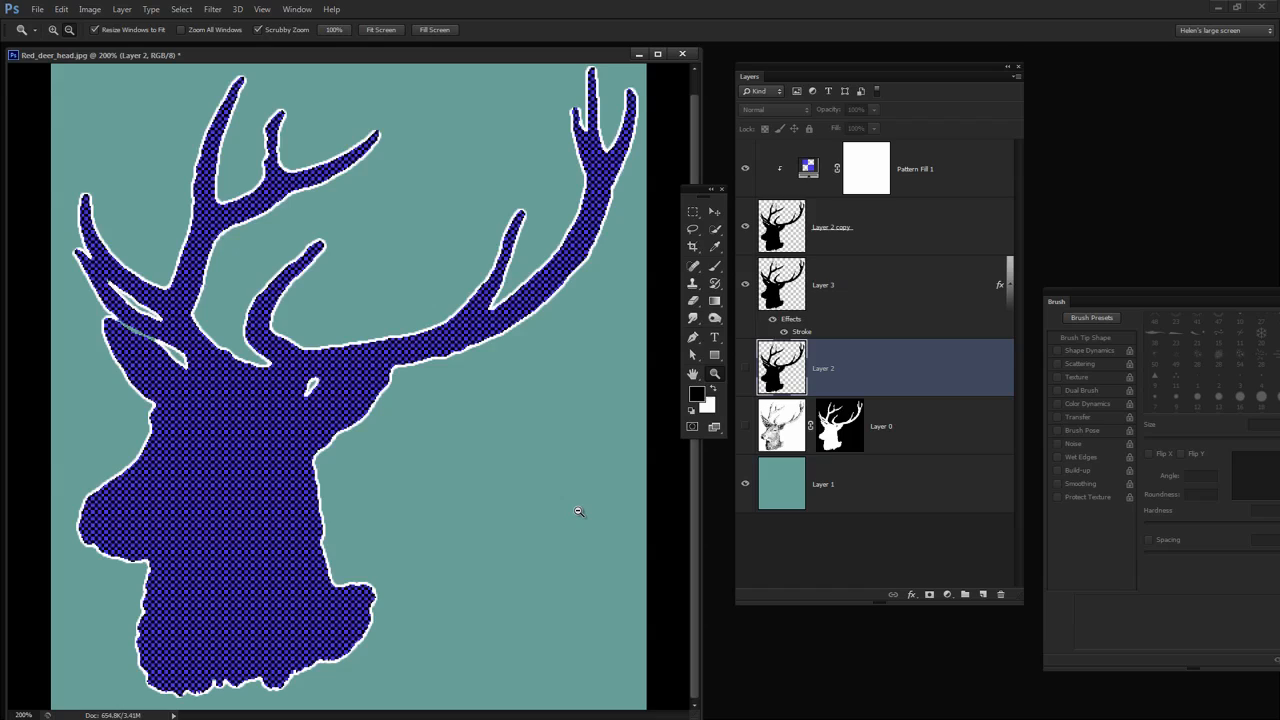
mouse_move(564, 512)
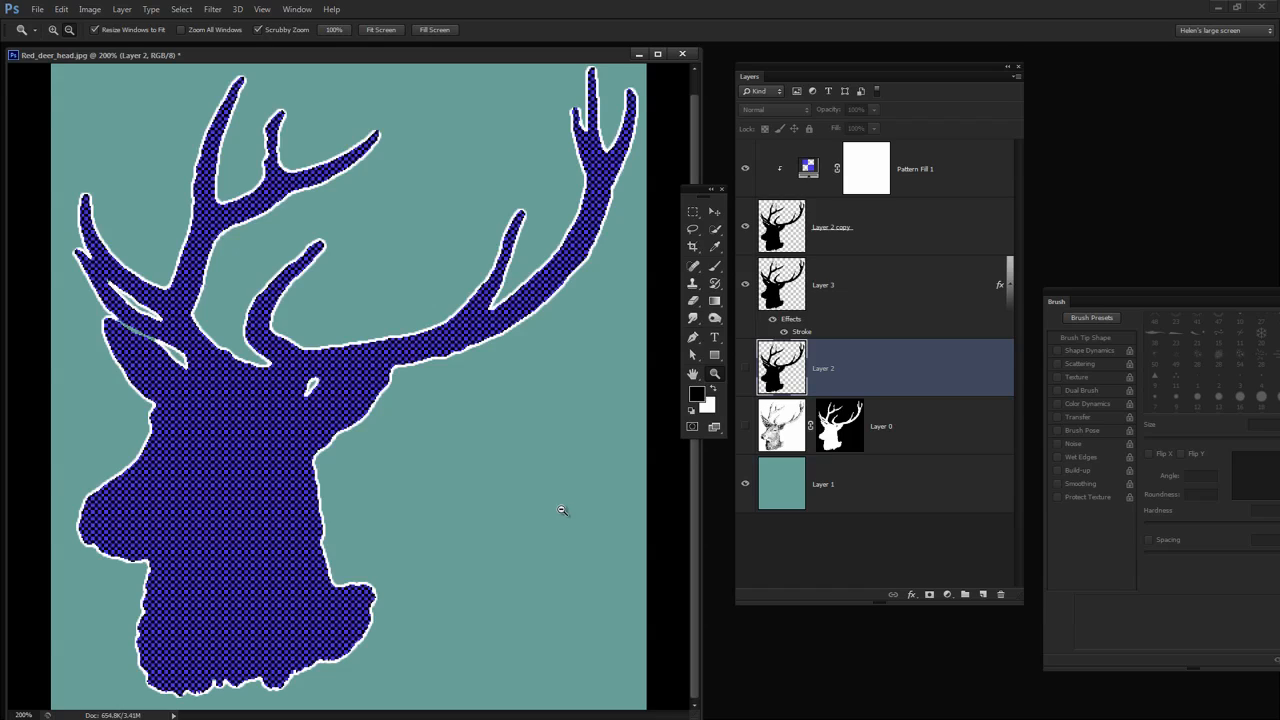